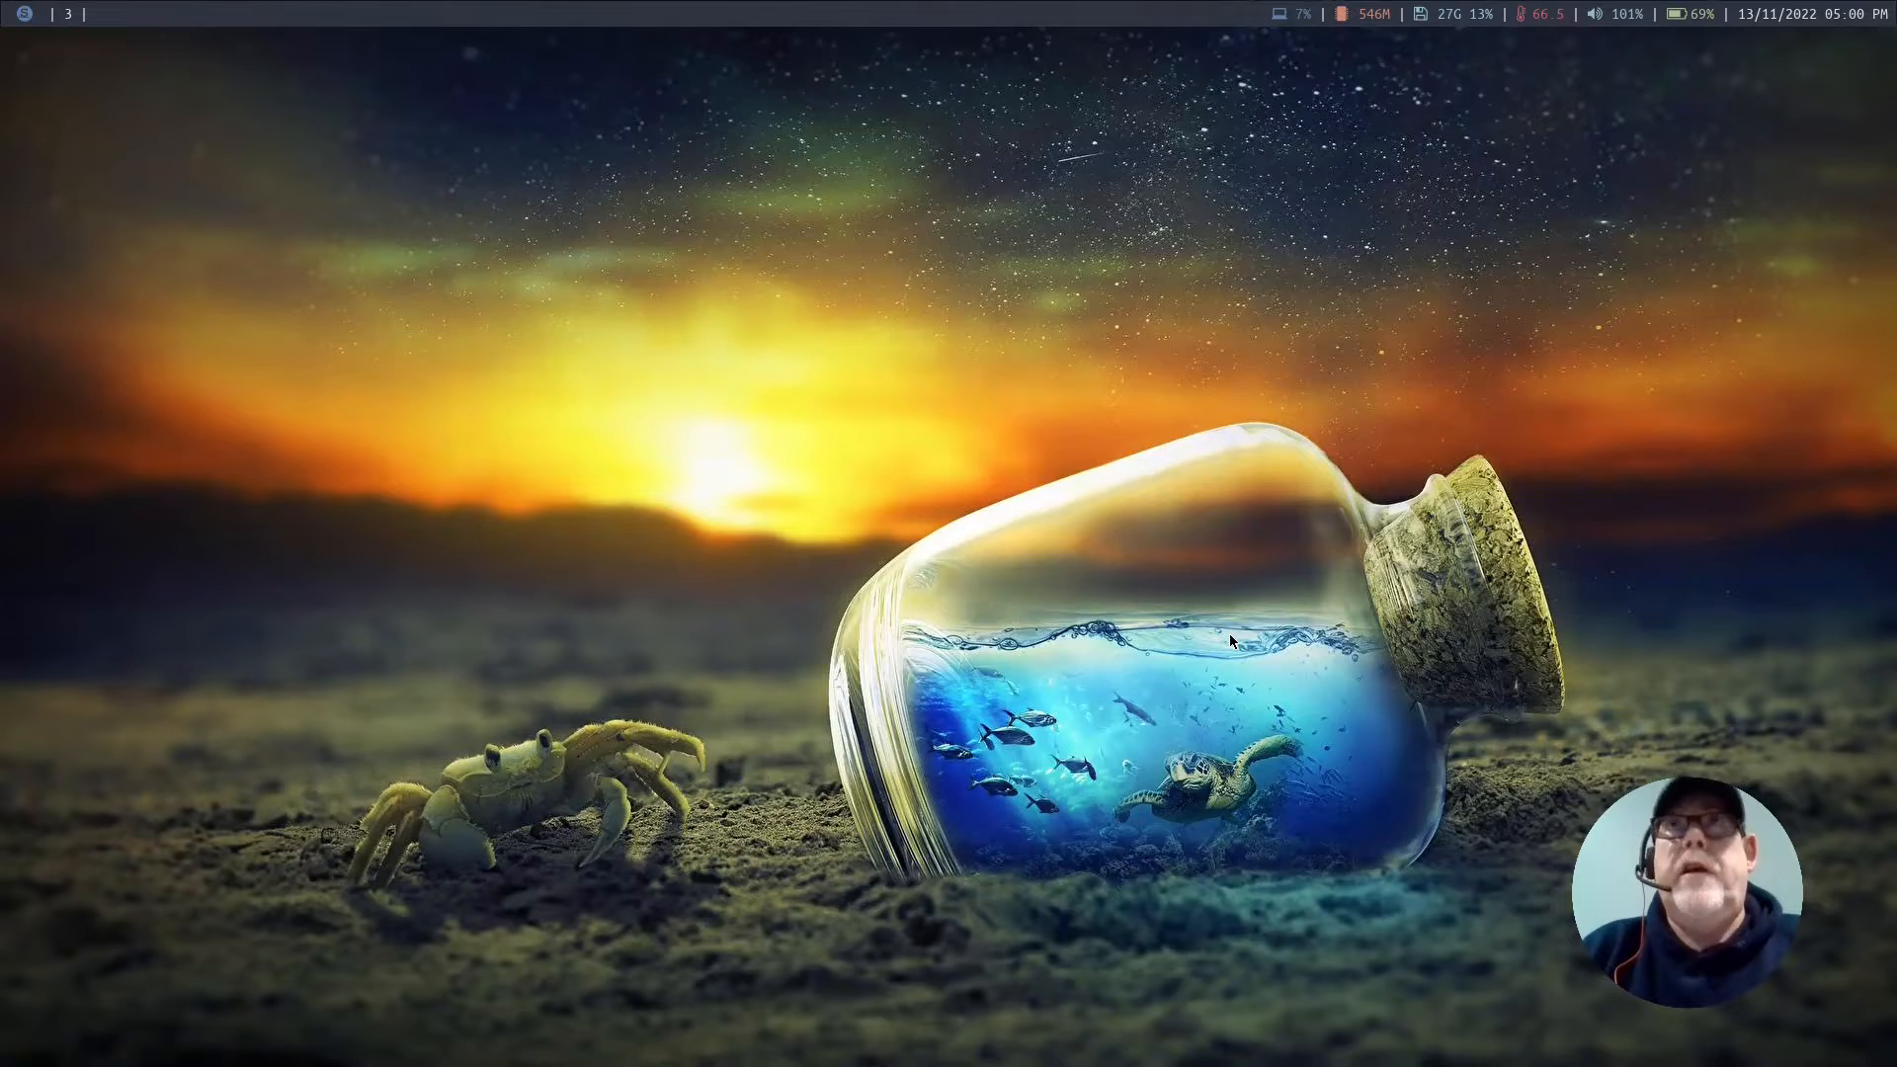
# - Try launching GParted from the application launcher, then cancel its root authentication prompt
pyautogui.press('super')
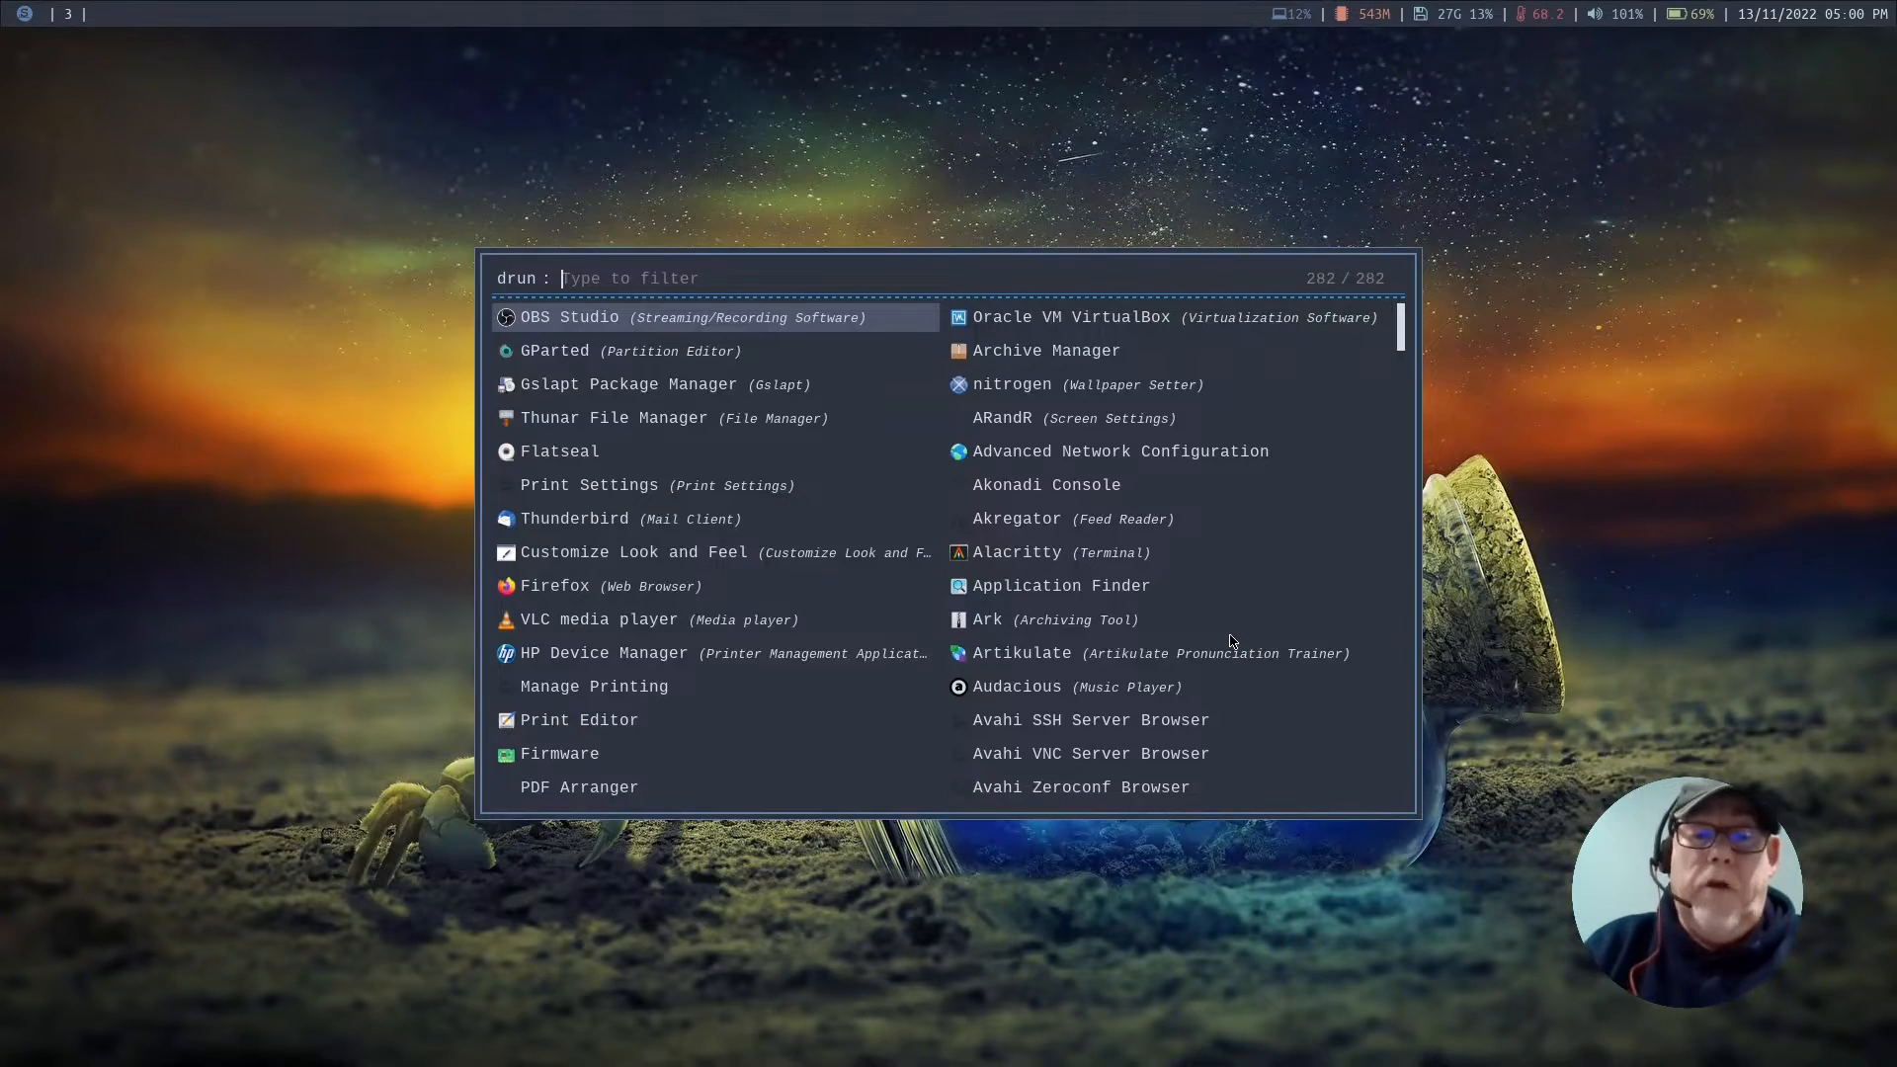
pyautogui.write('gparted')
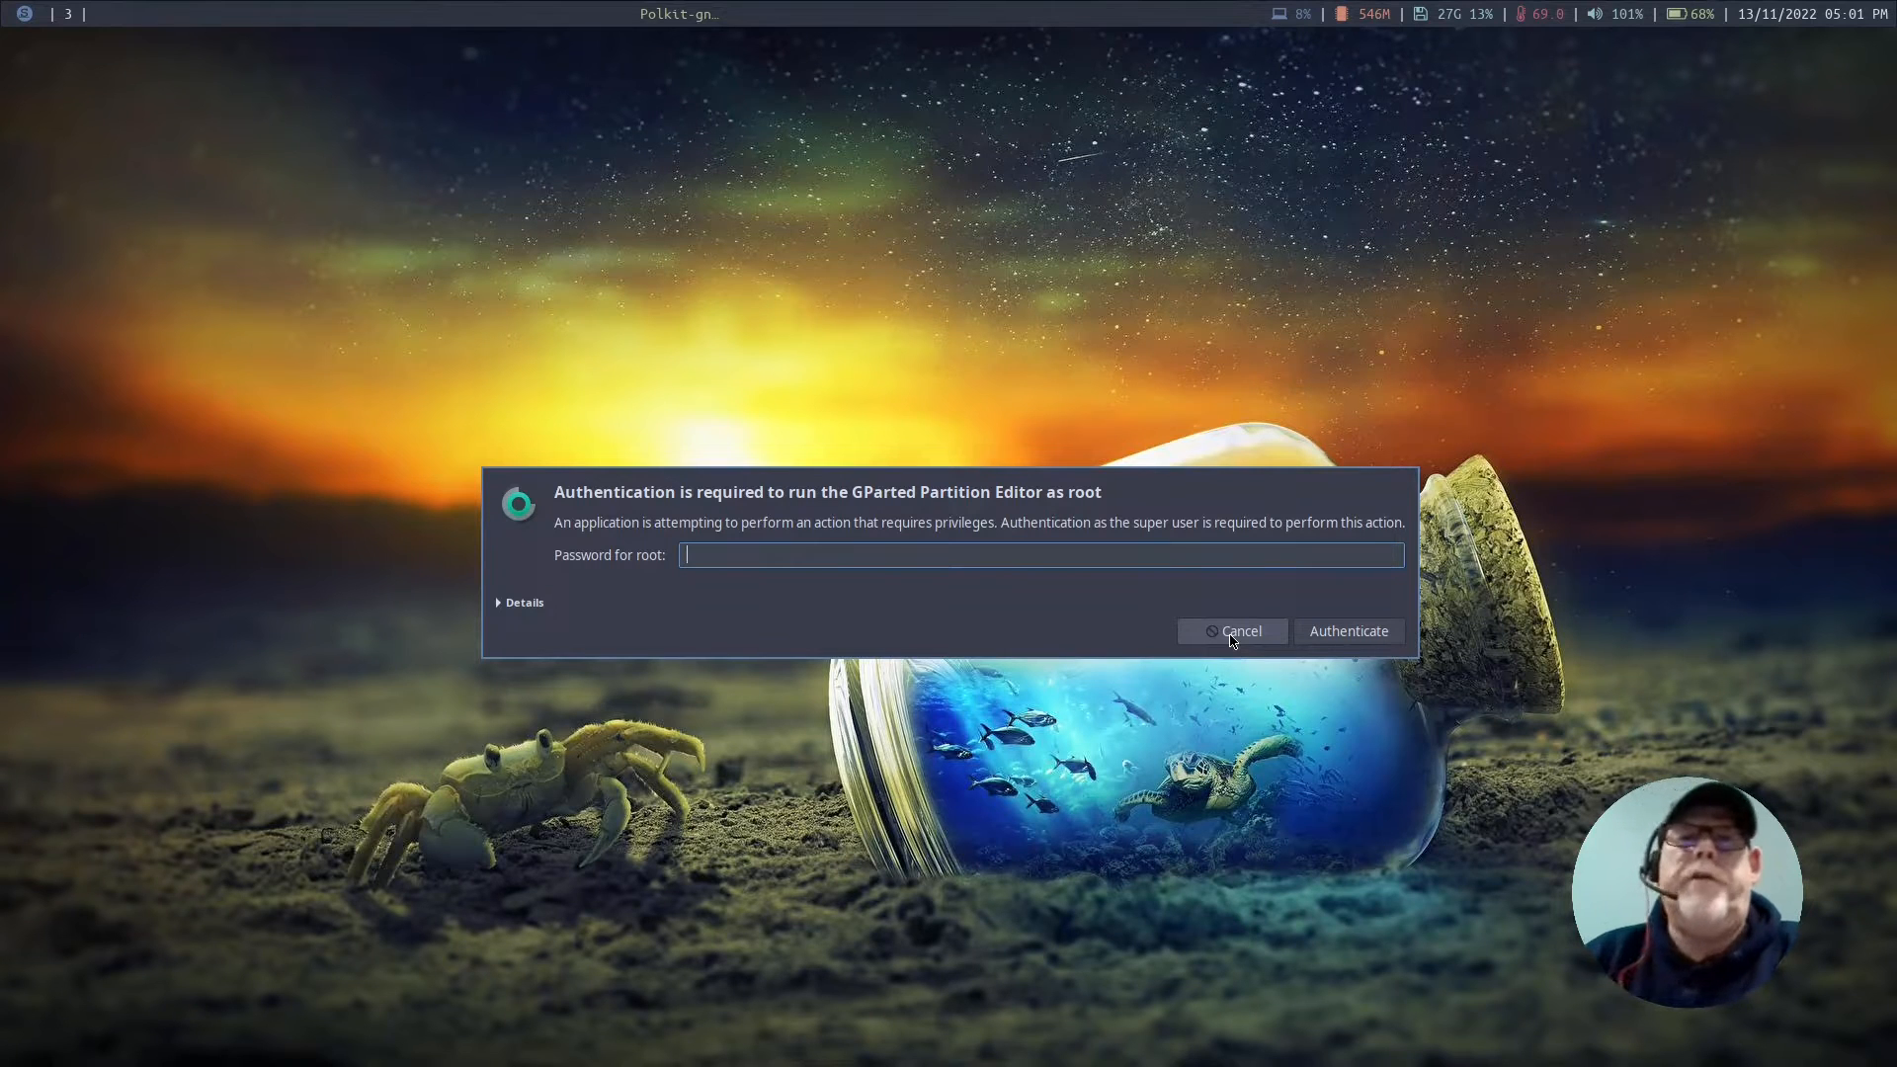
pyautogui.click(1232, 631)
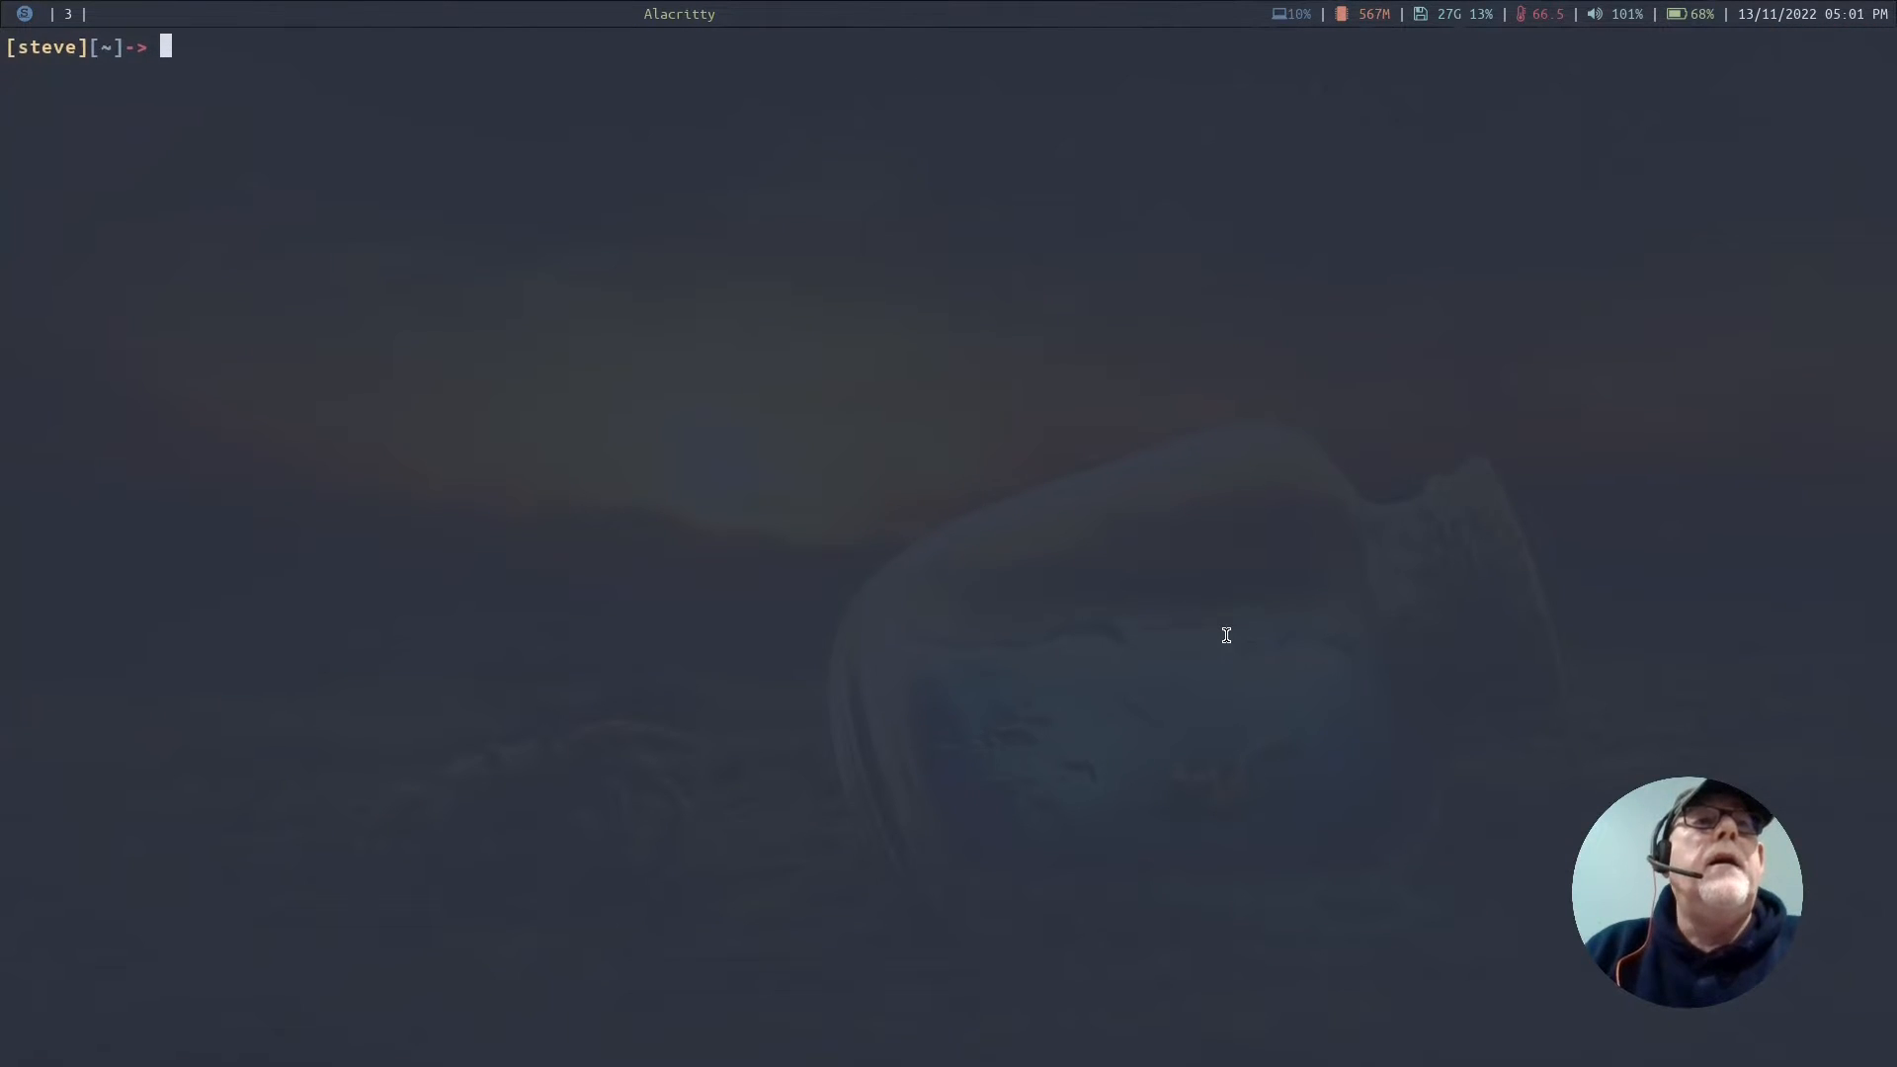
# - Change into the .fluxbox folder with cd and begin the nano command
pyautogui.write('=')
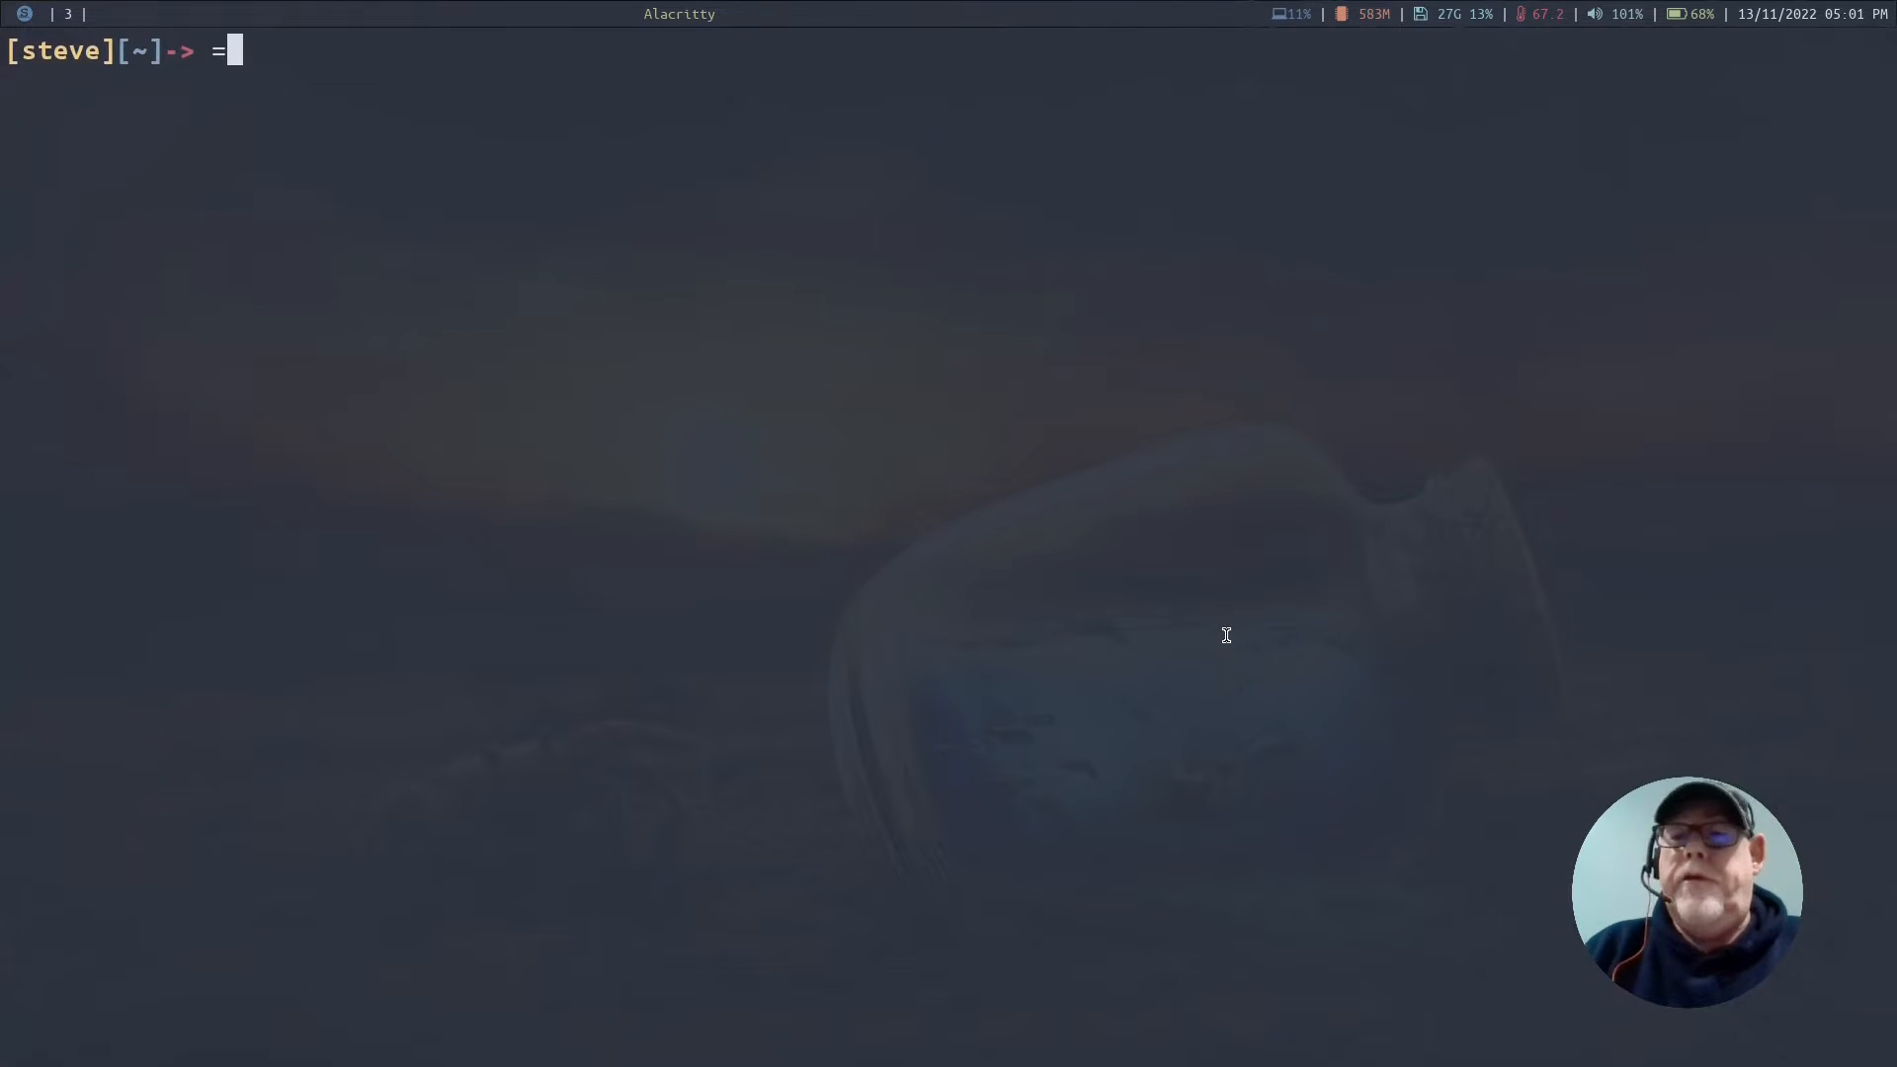
pyautogui.write('cd')
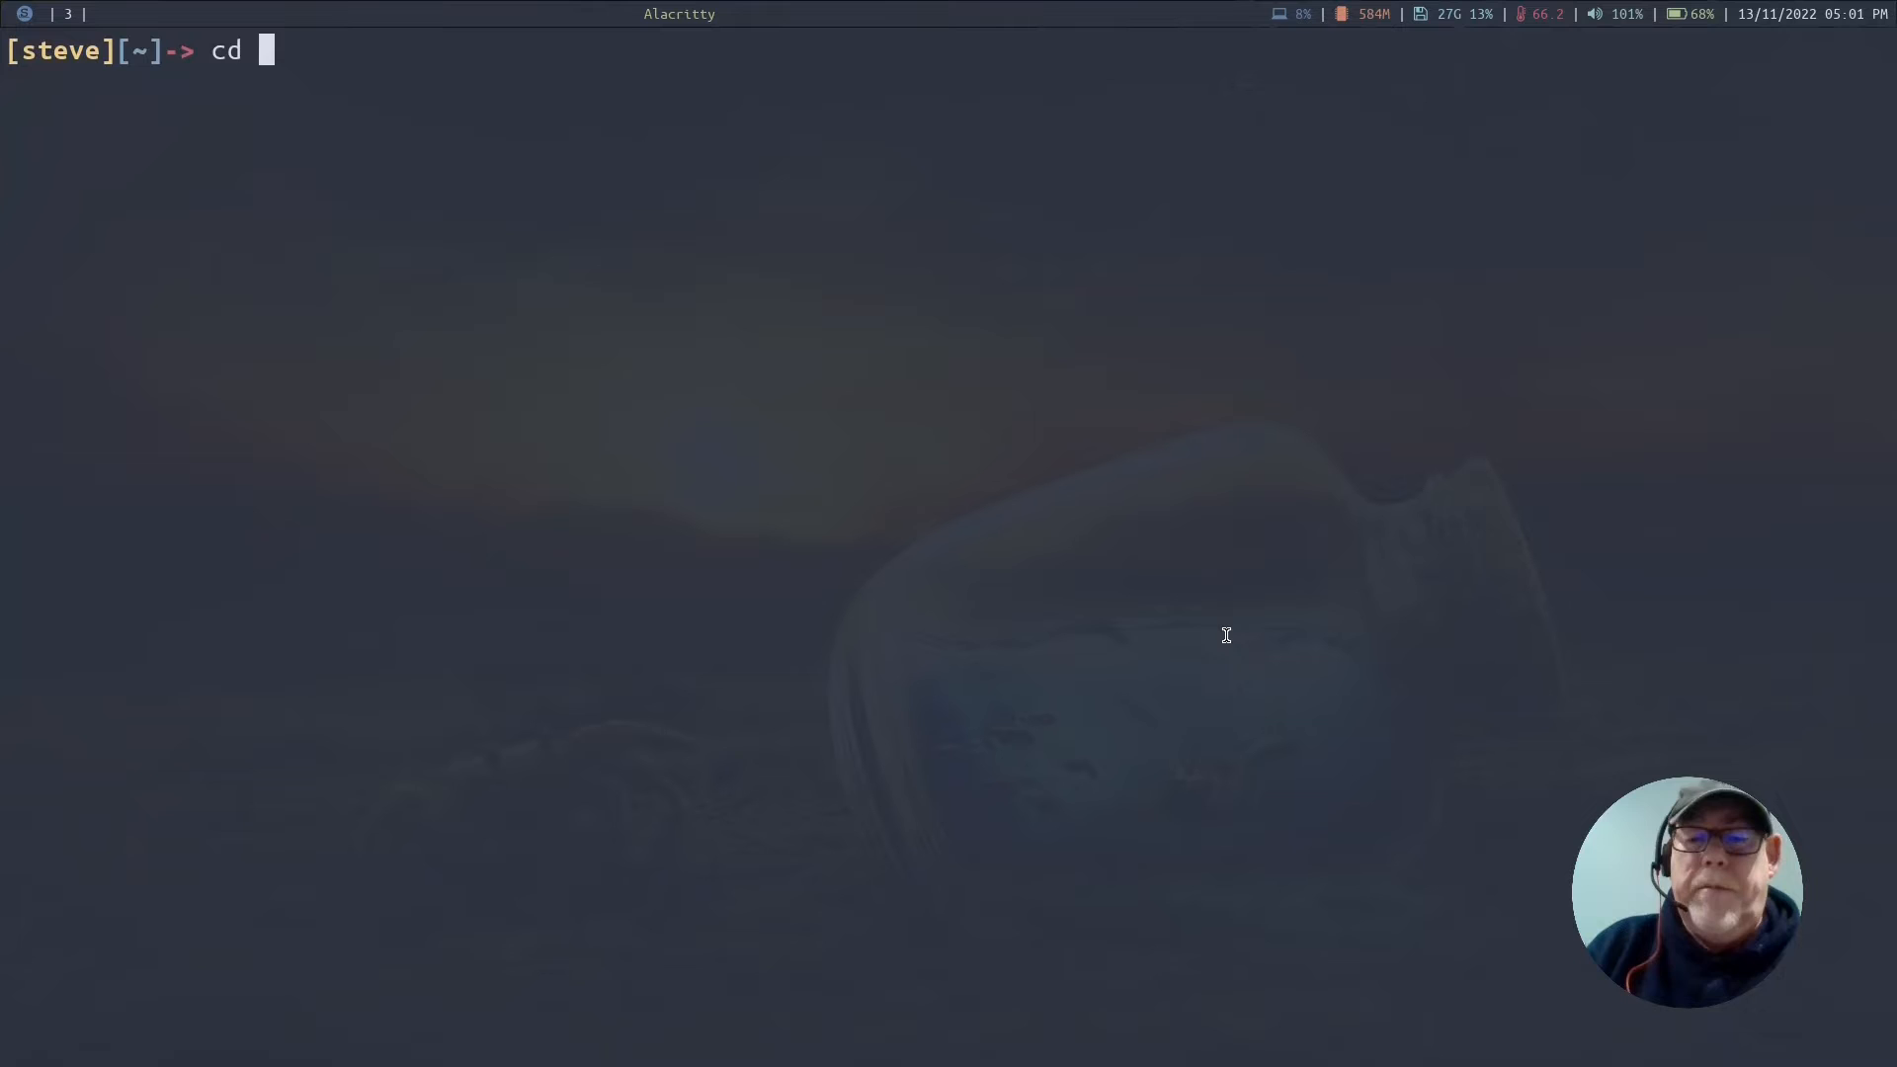
pyautogui.write('.fluxbox/')
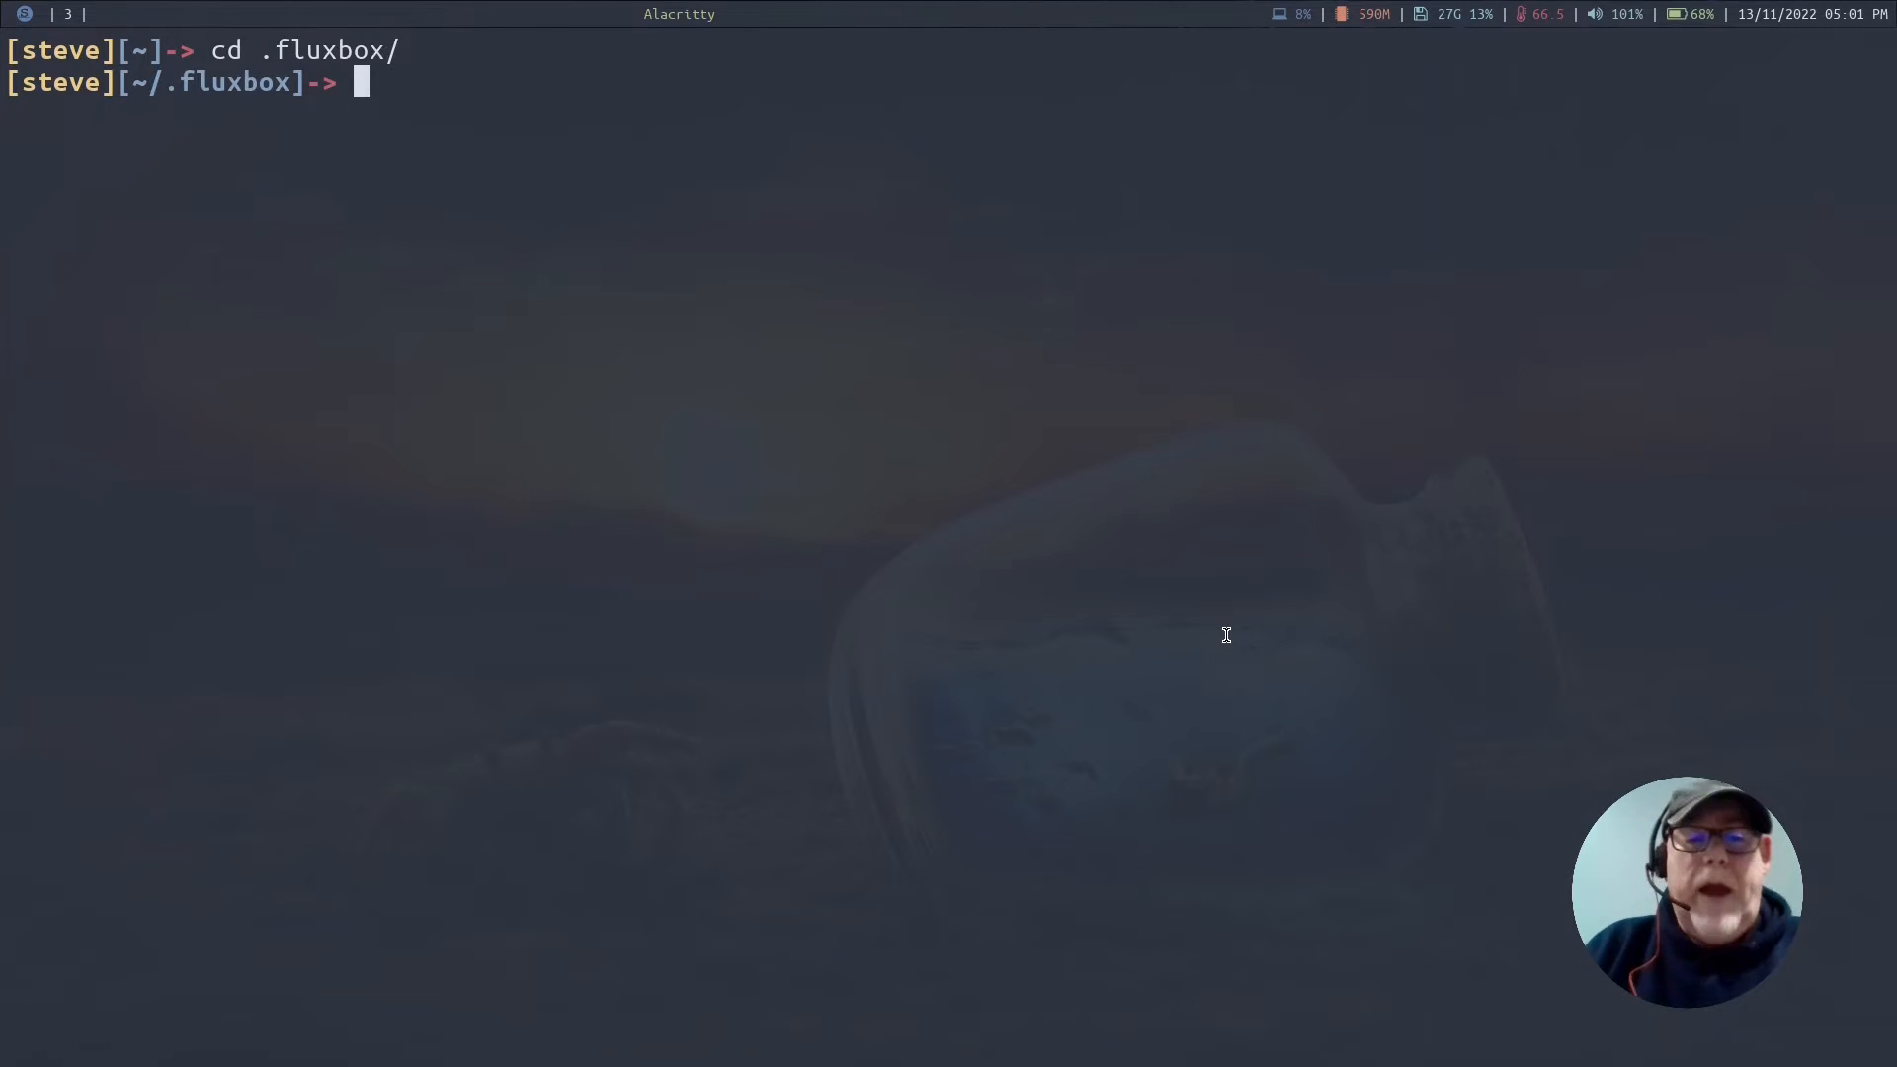
pyautogui.write('nano')
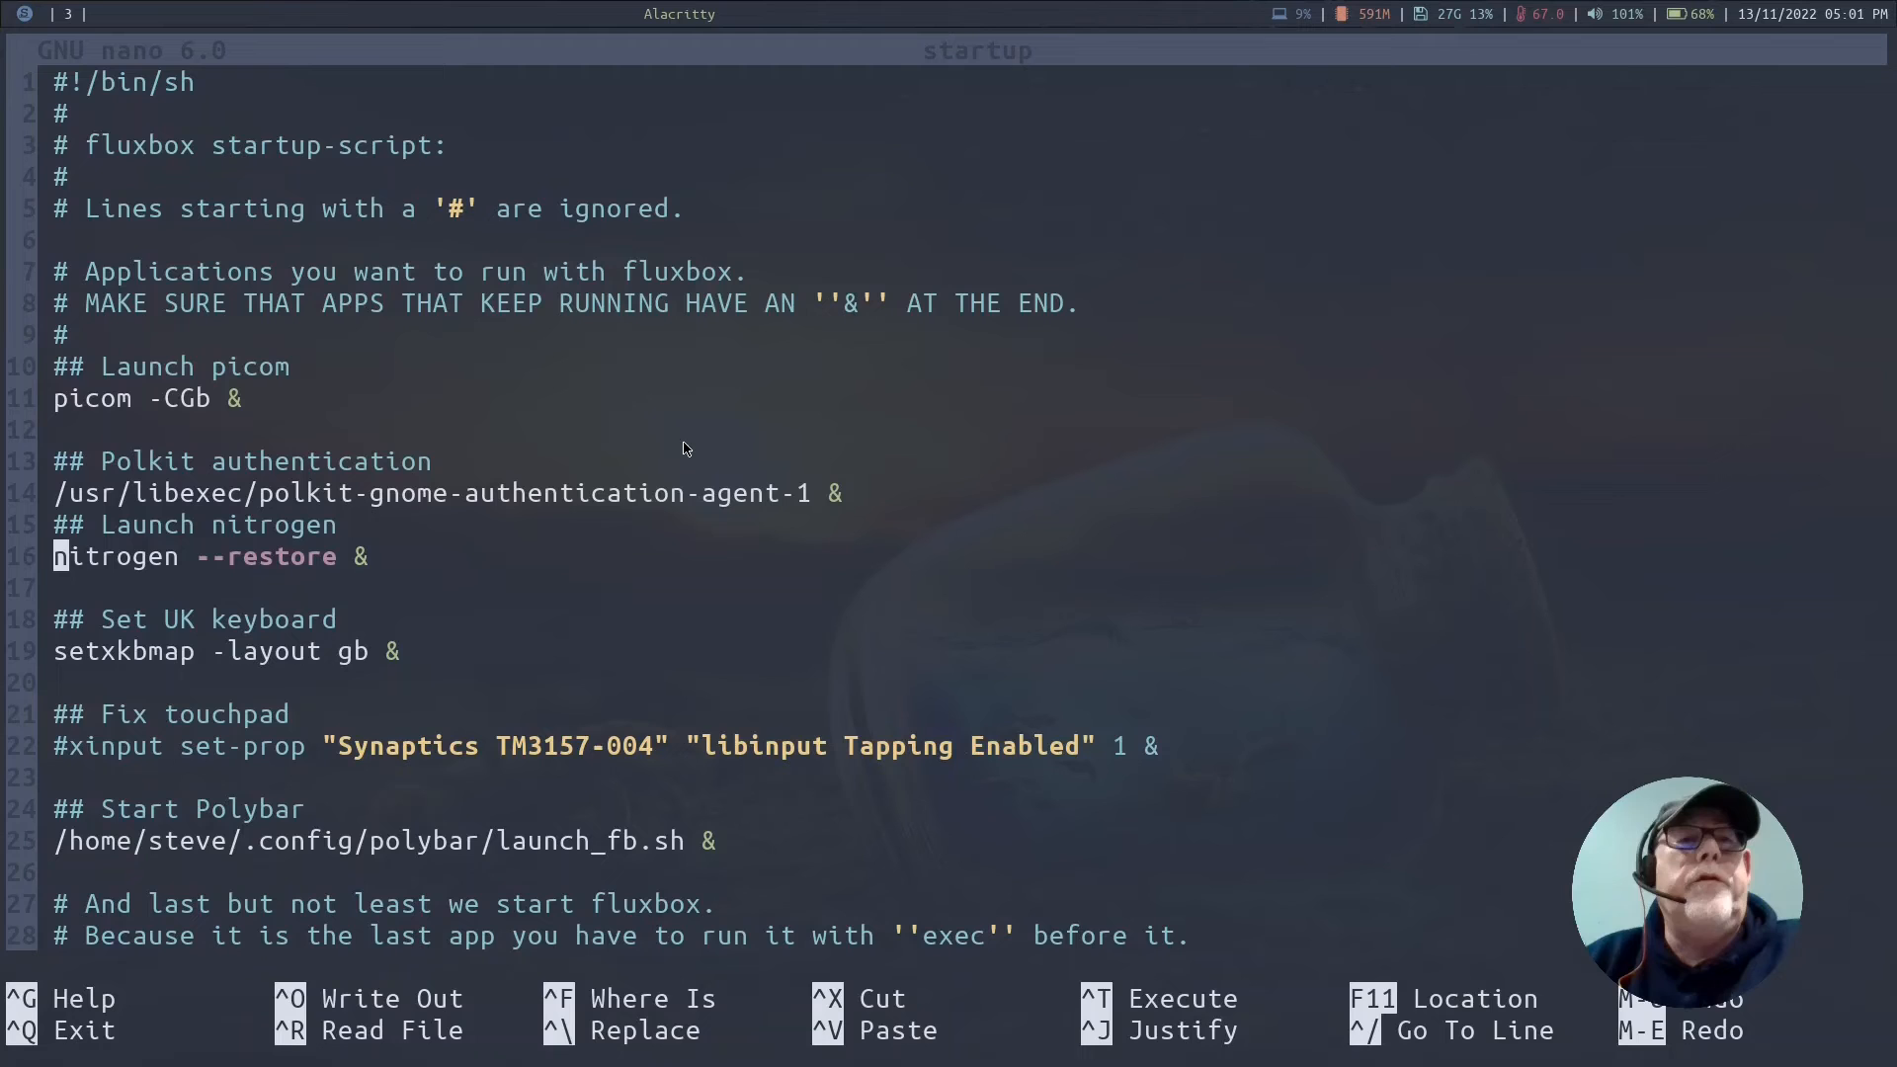
pyautogui.moveTo(227, 472)
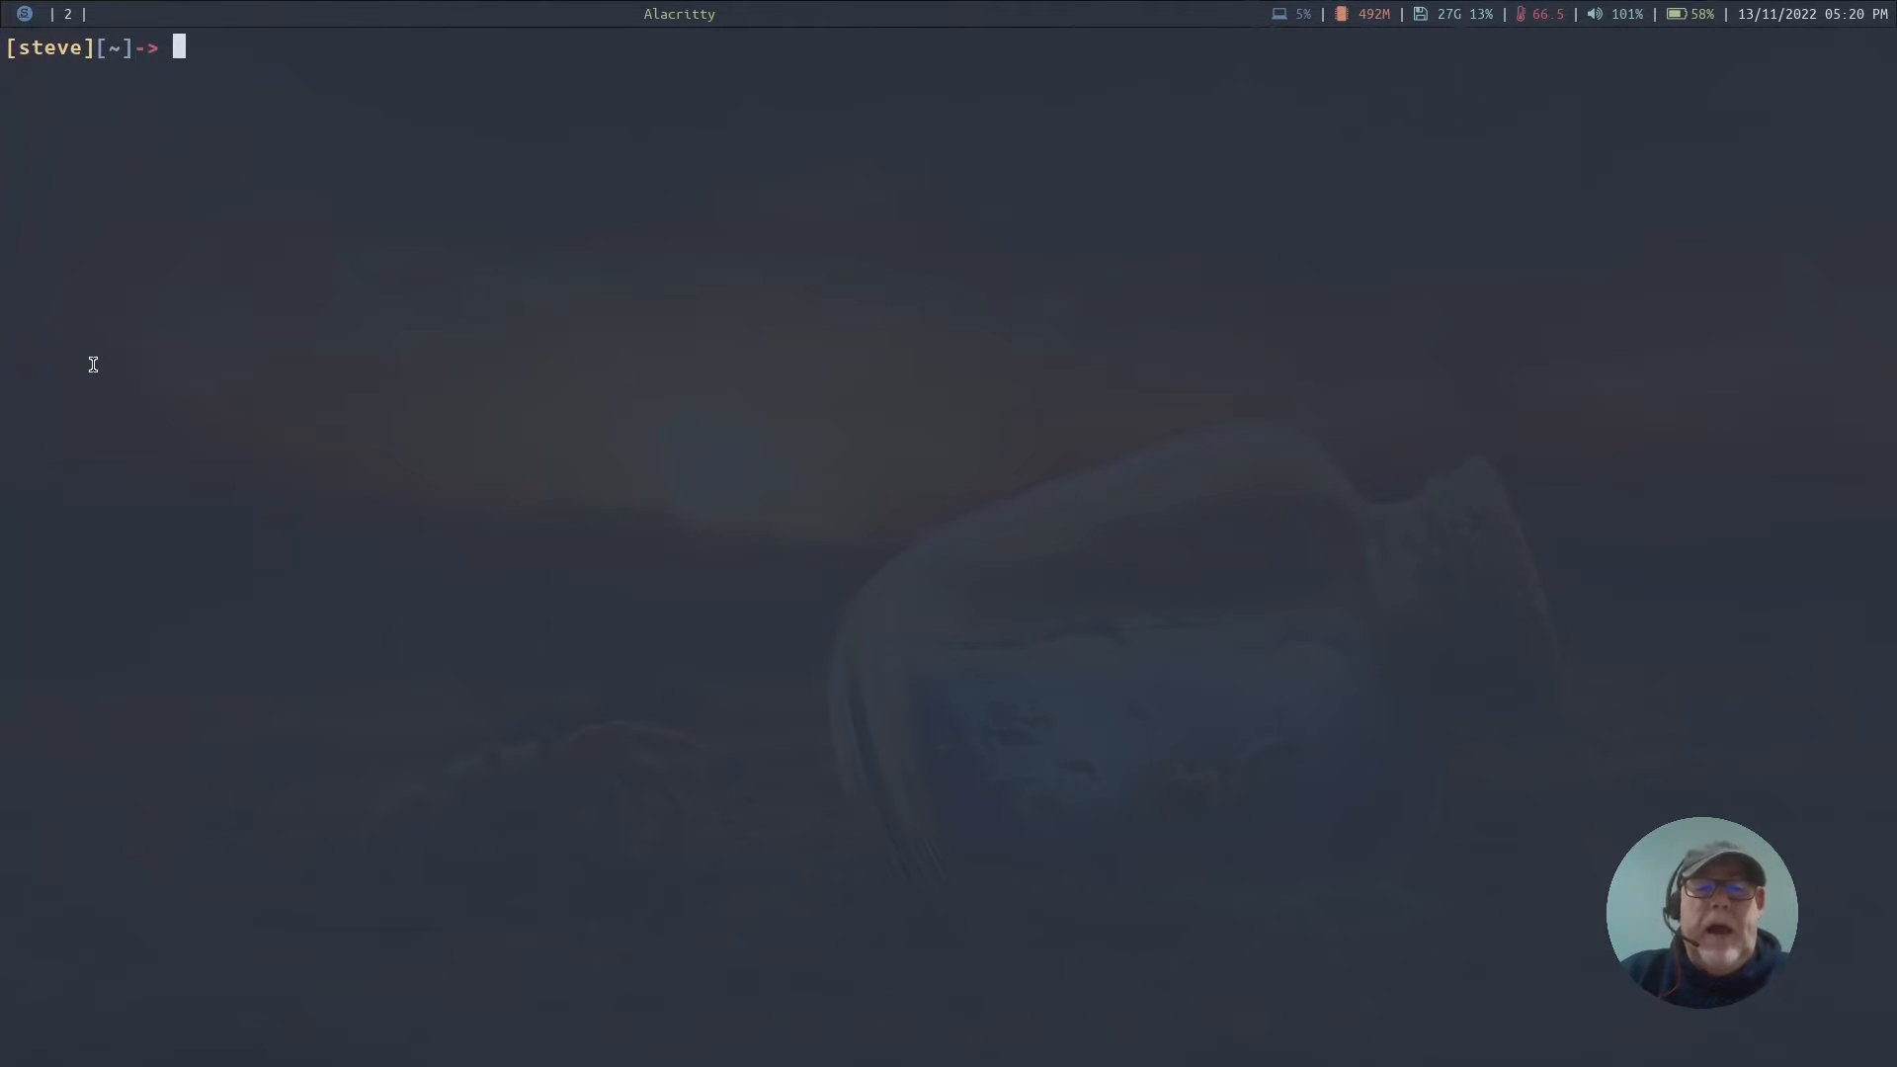
# - Change into /etc/X11/xinit/ and begin typing nano to edit an xinitrc file
pyautogui.write('cd /etc')
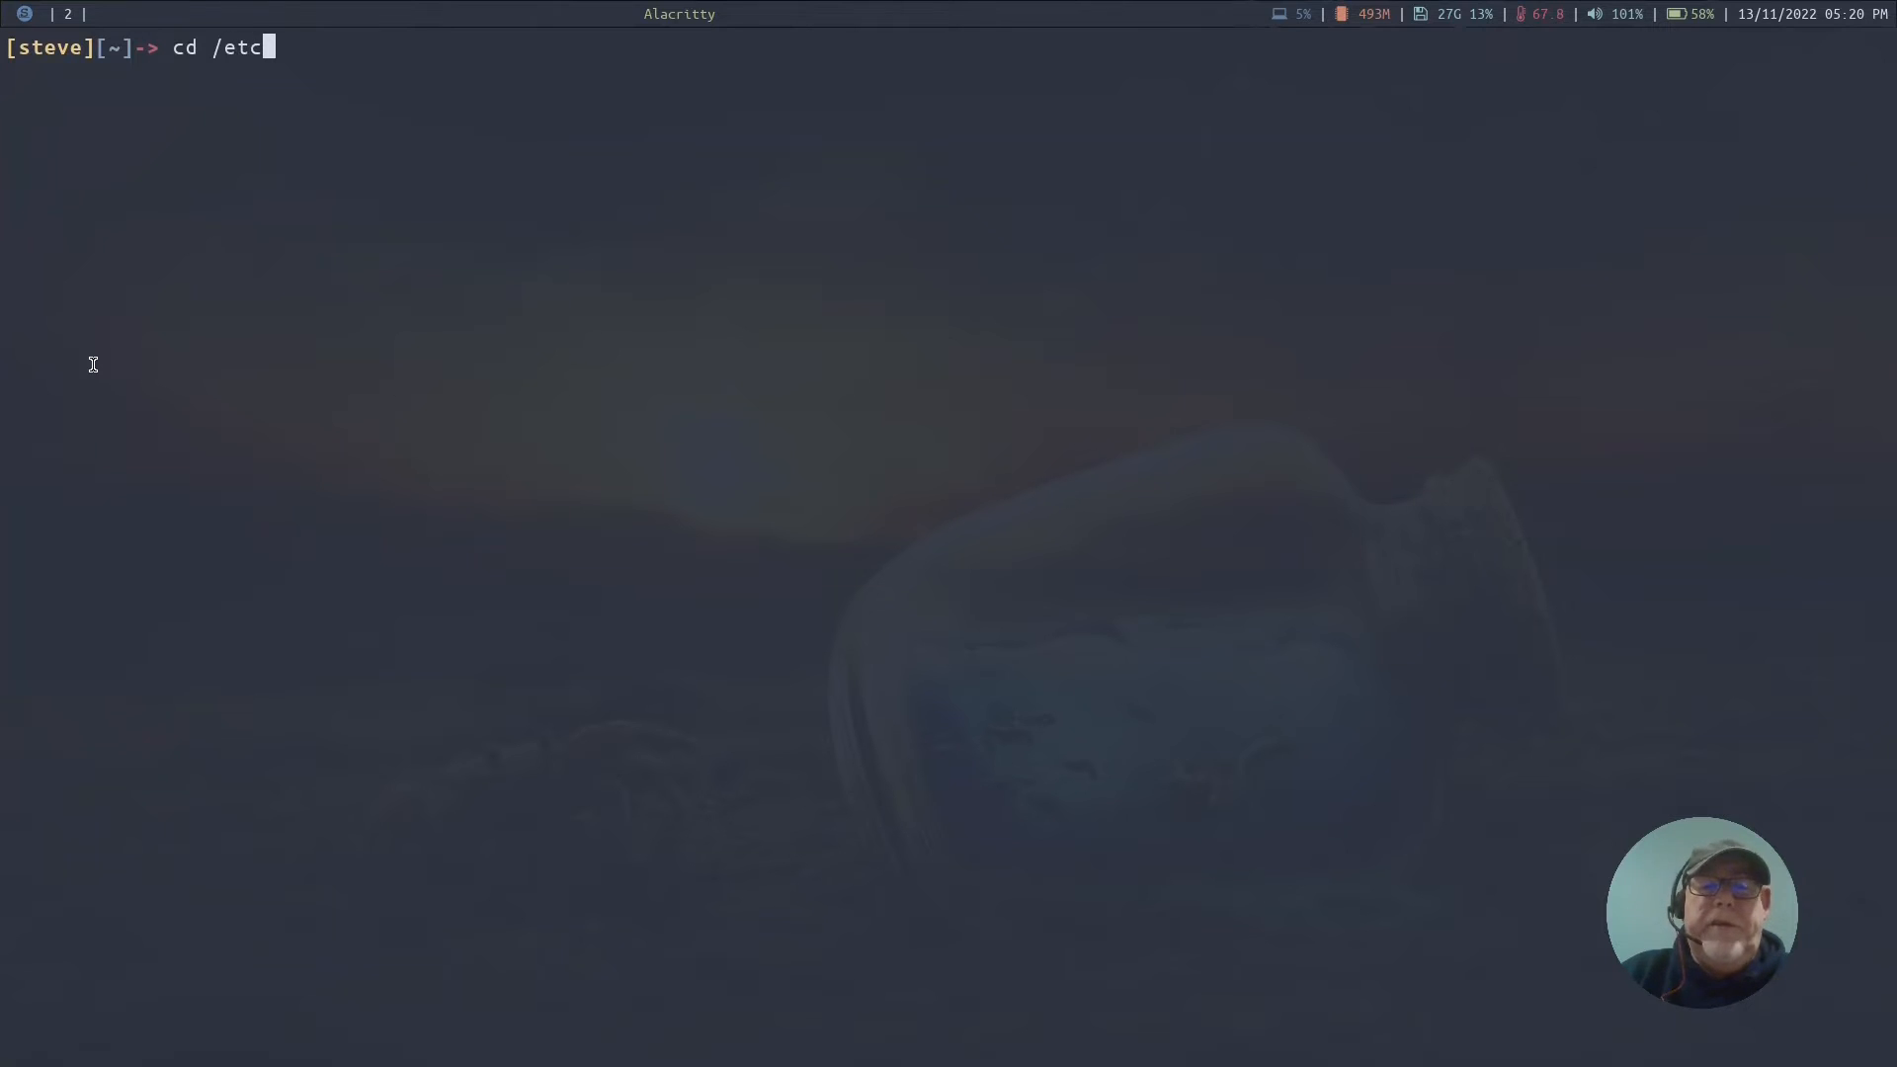
pyautogui.write('/X11')
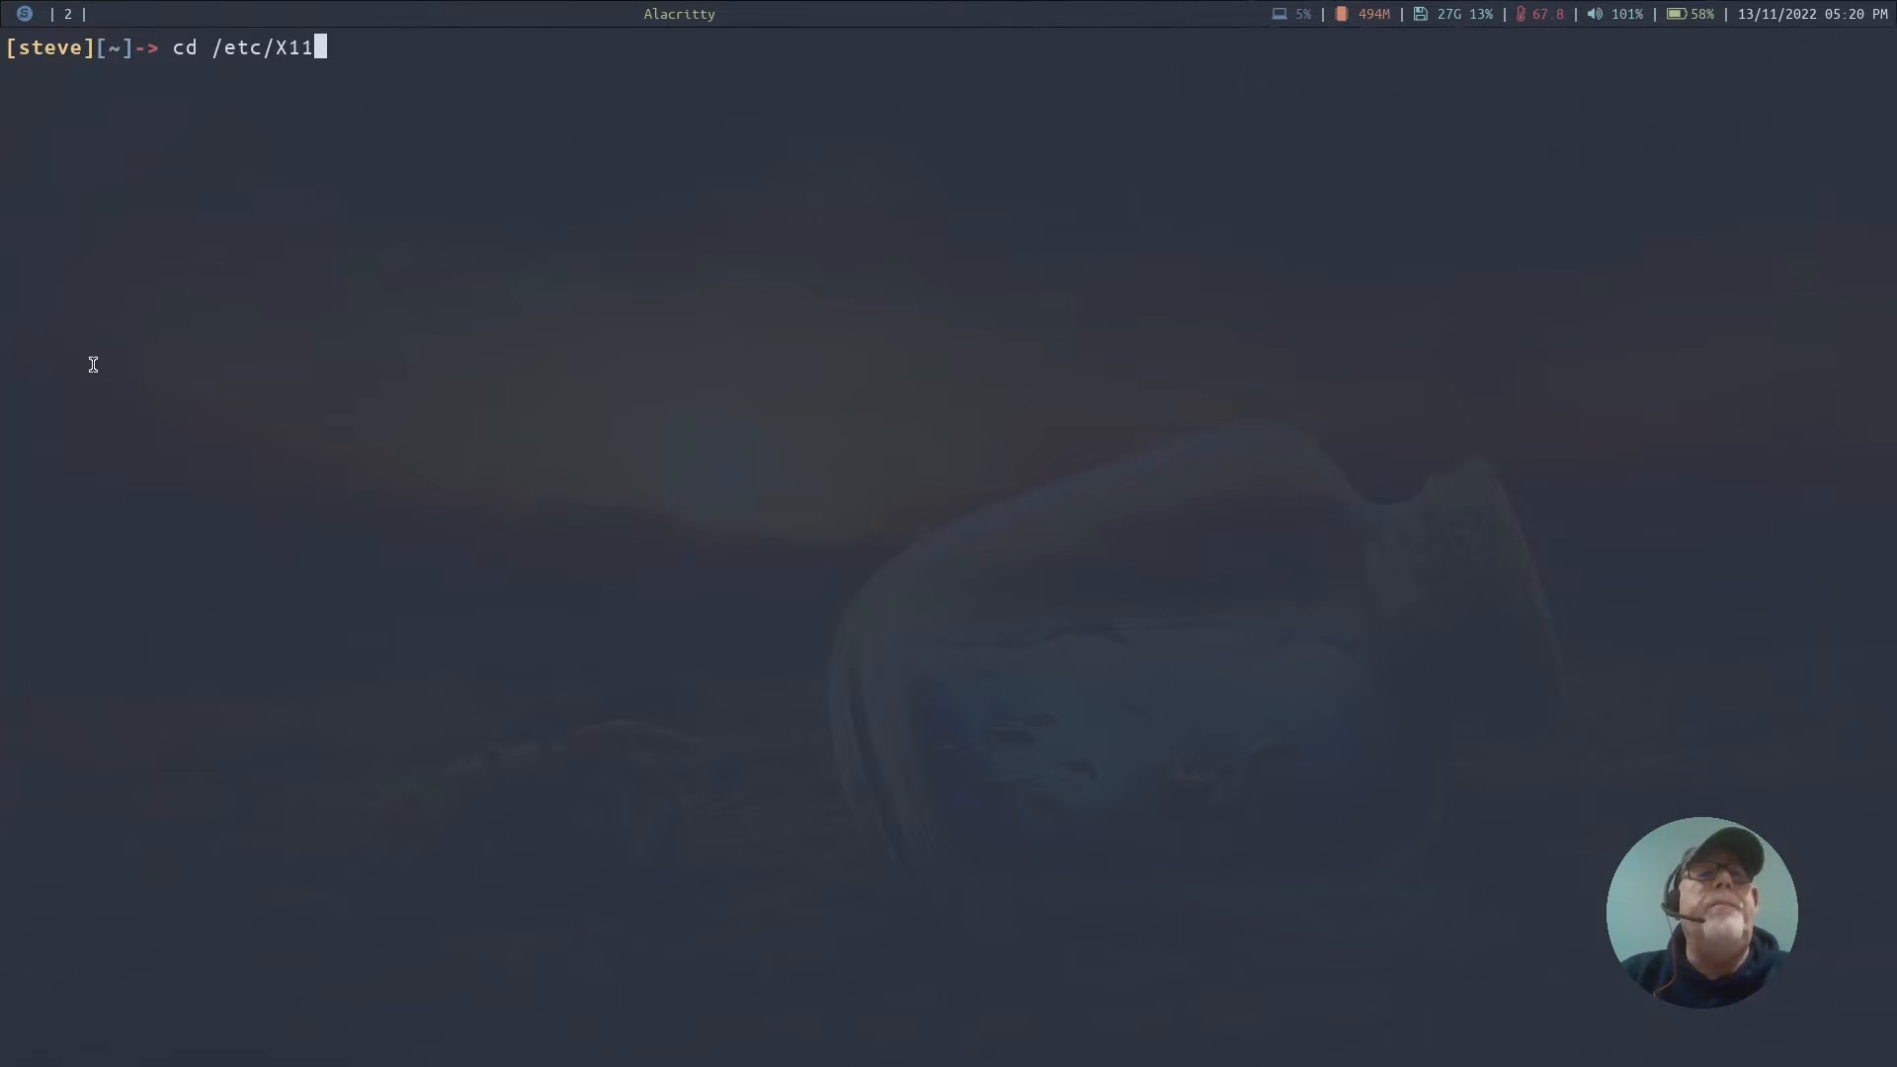
pyautogui.write('/xinit/')
pyautogui.write('ls')
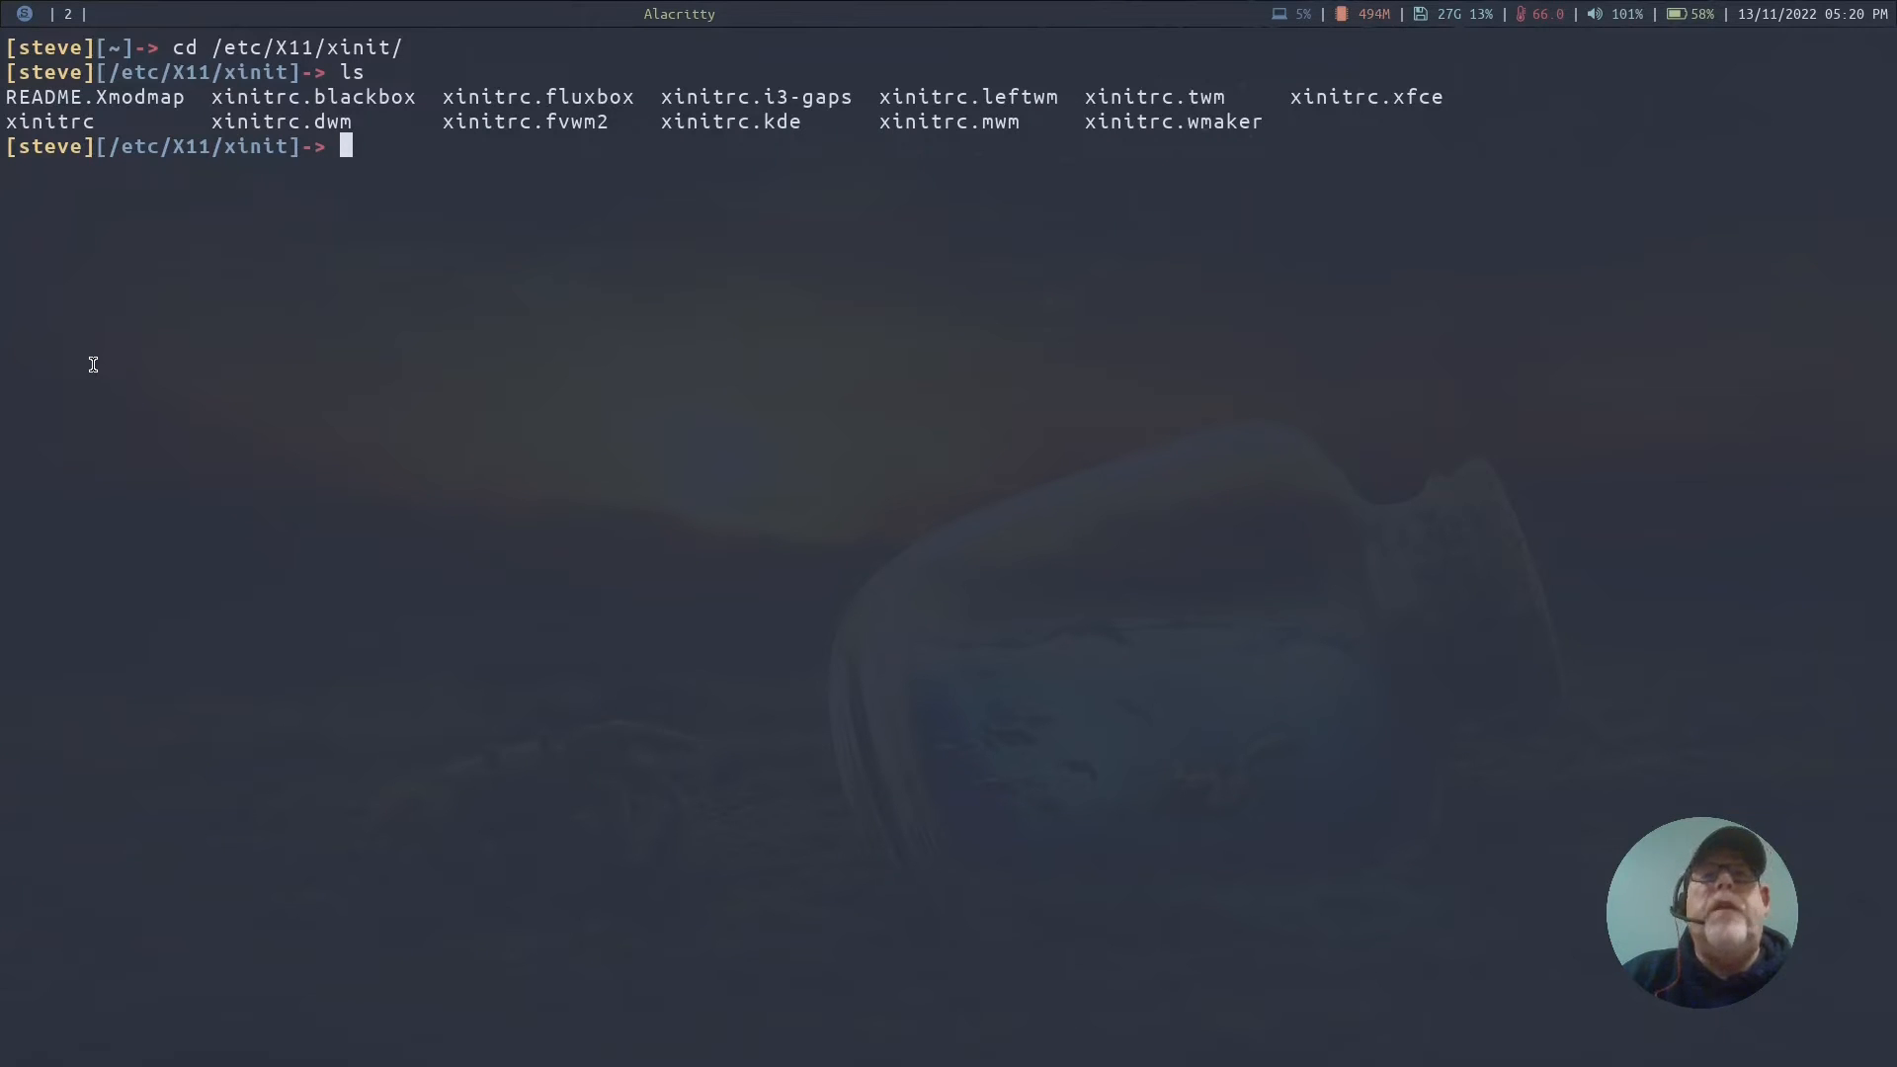
pyautogui.write('nano')
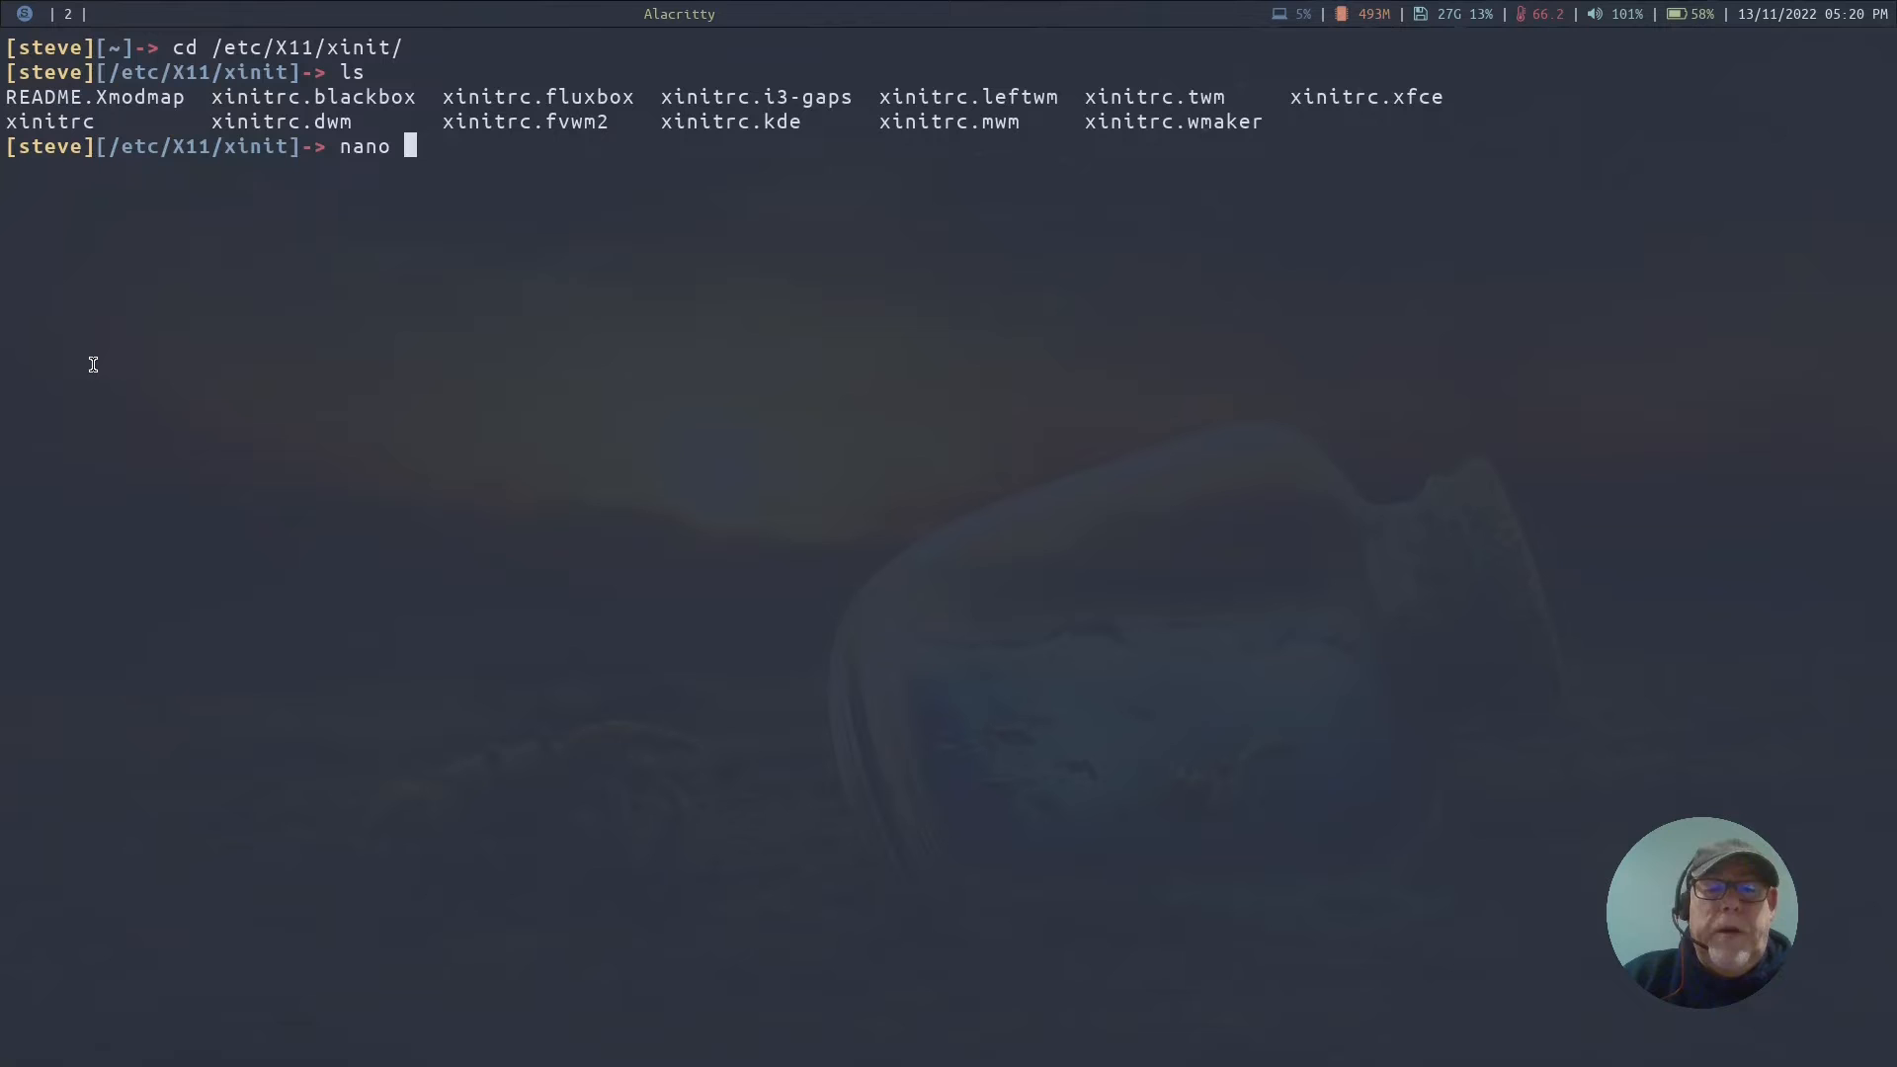
# - Open xinitrc in nano to review it
pyautogui.write('xinitrc')
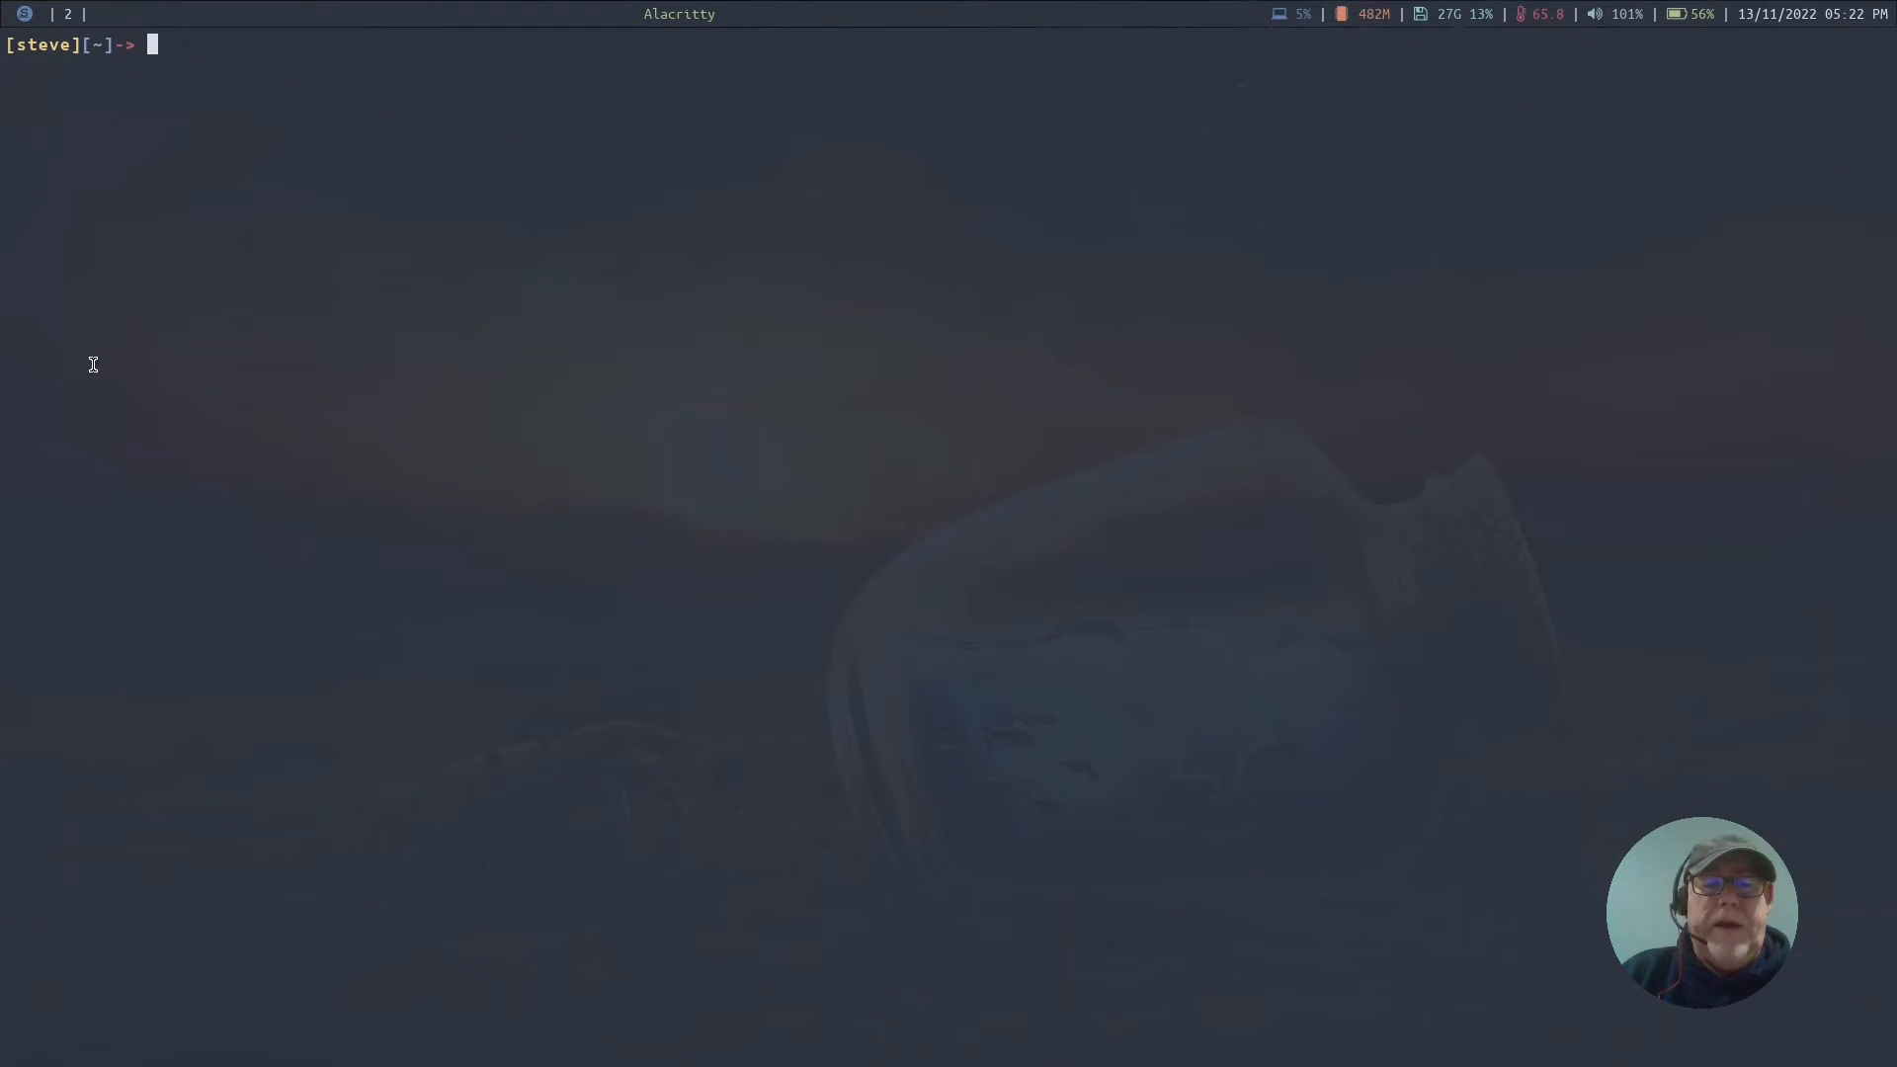
# - Change into /usr/share/xsessions/ and print fluxbox.desktop with cat
pyautogui.write('cd')
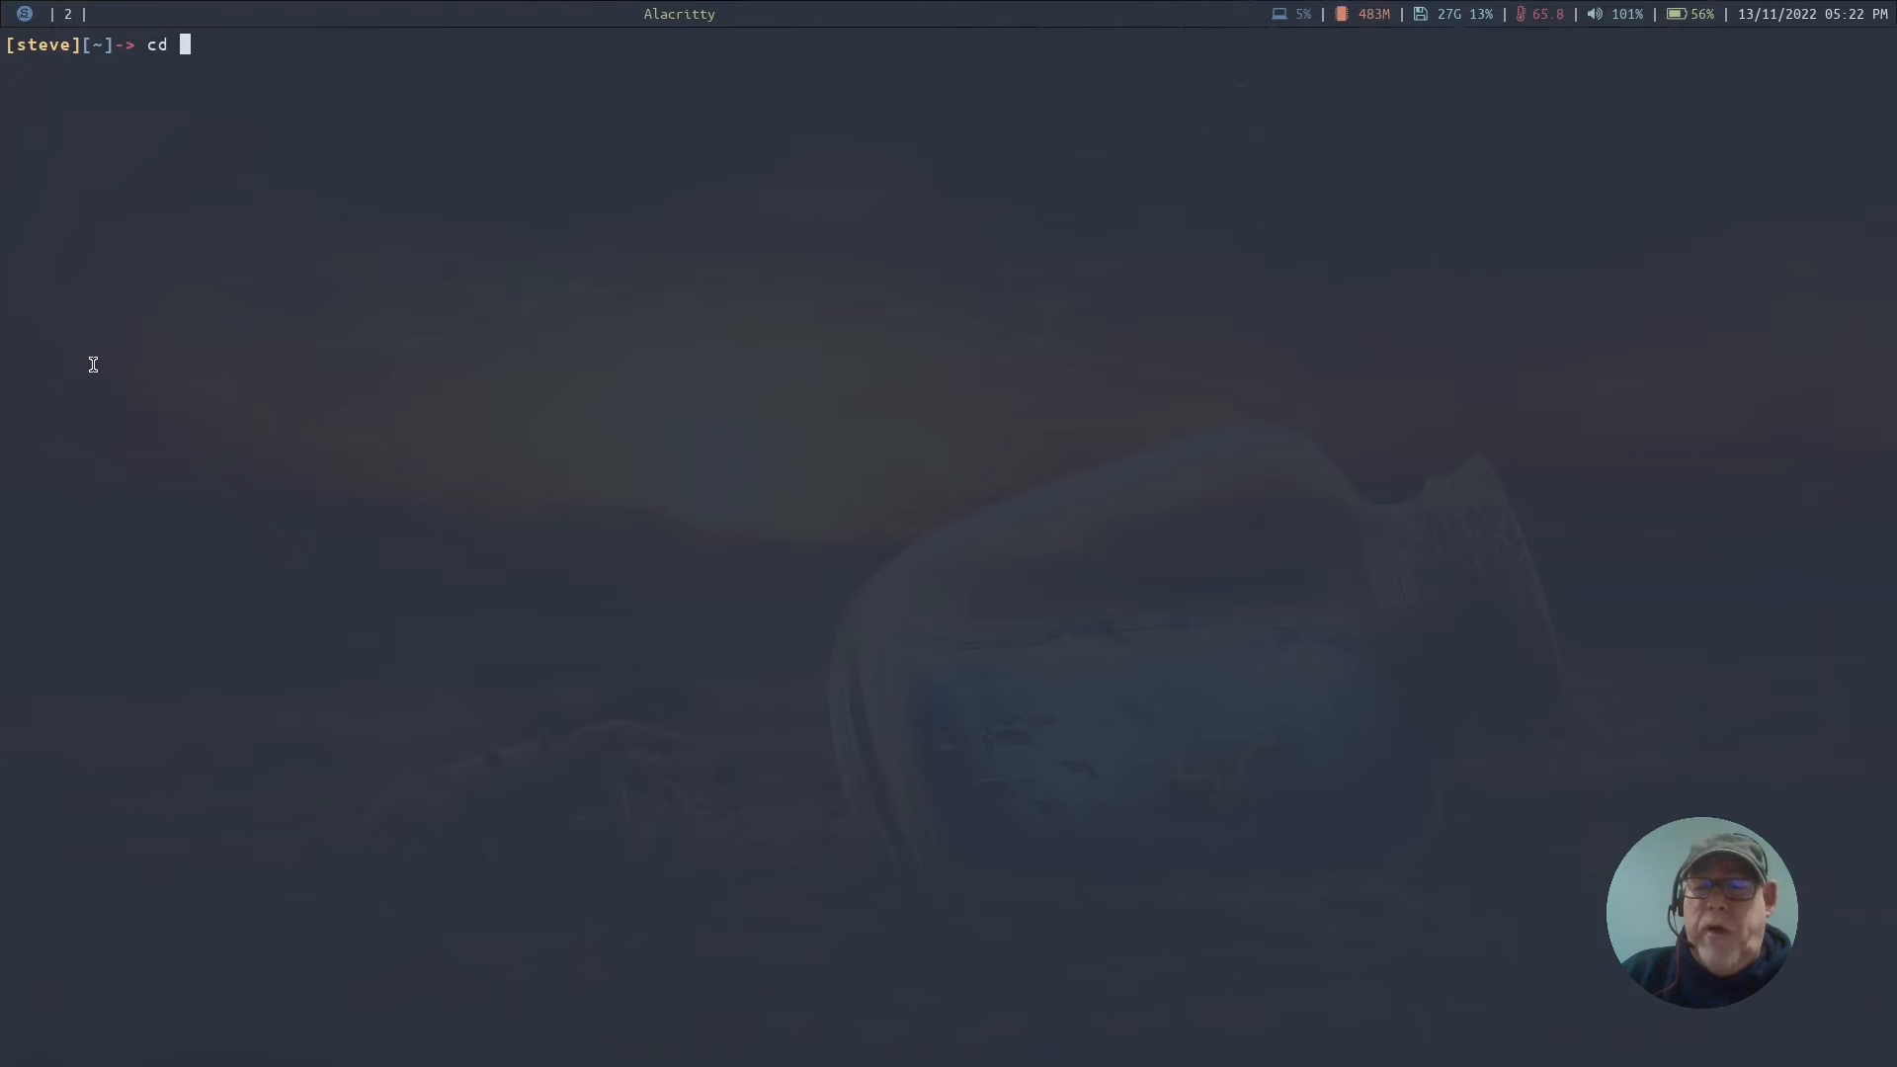
pyautogui.write('/')
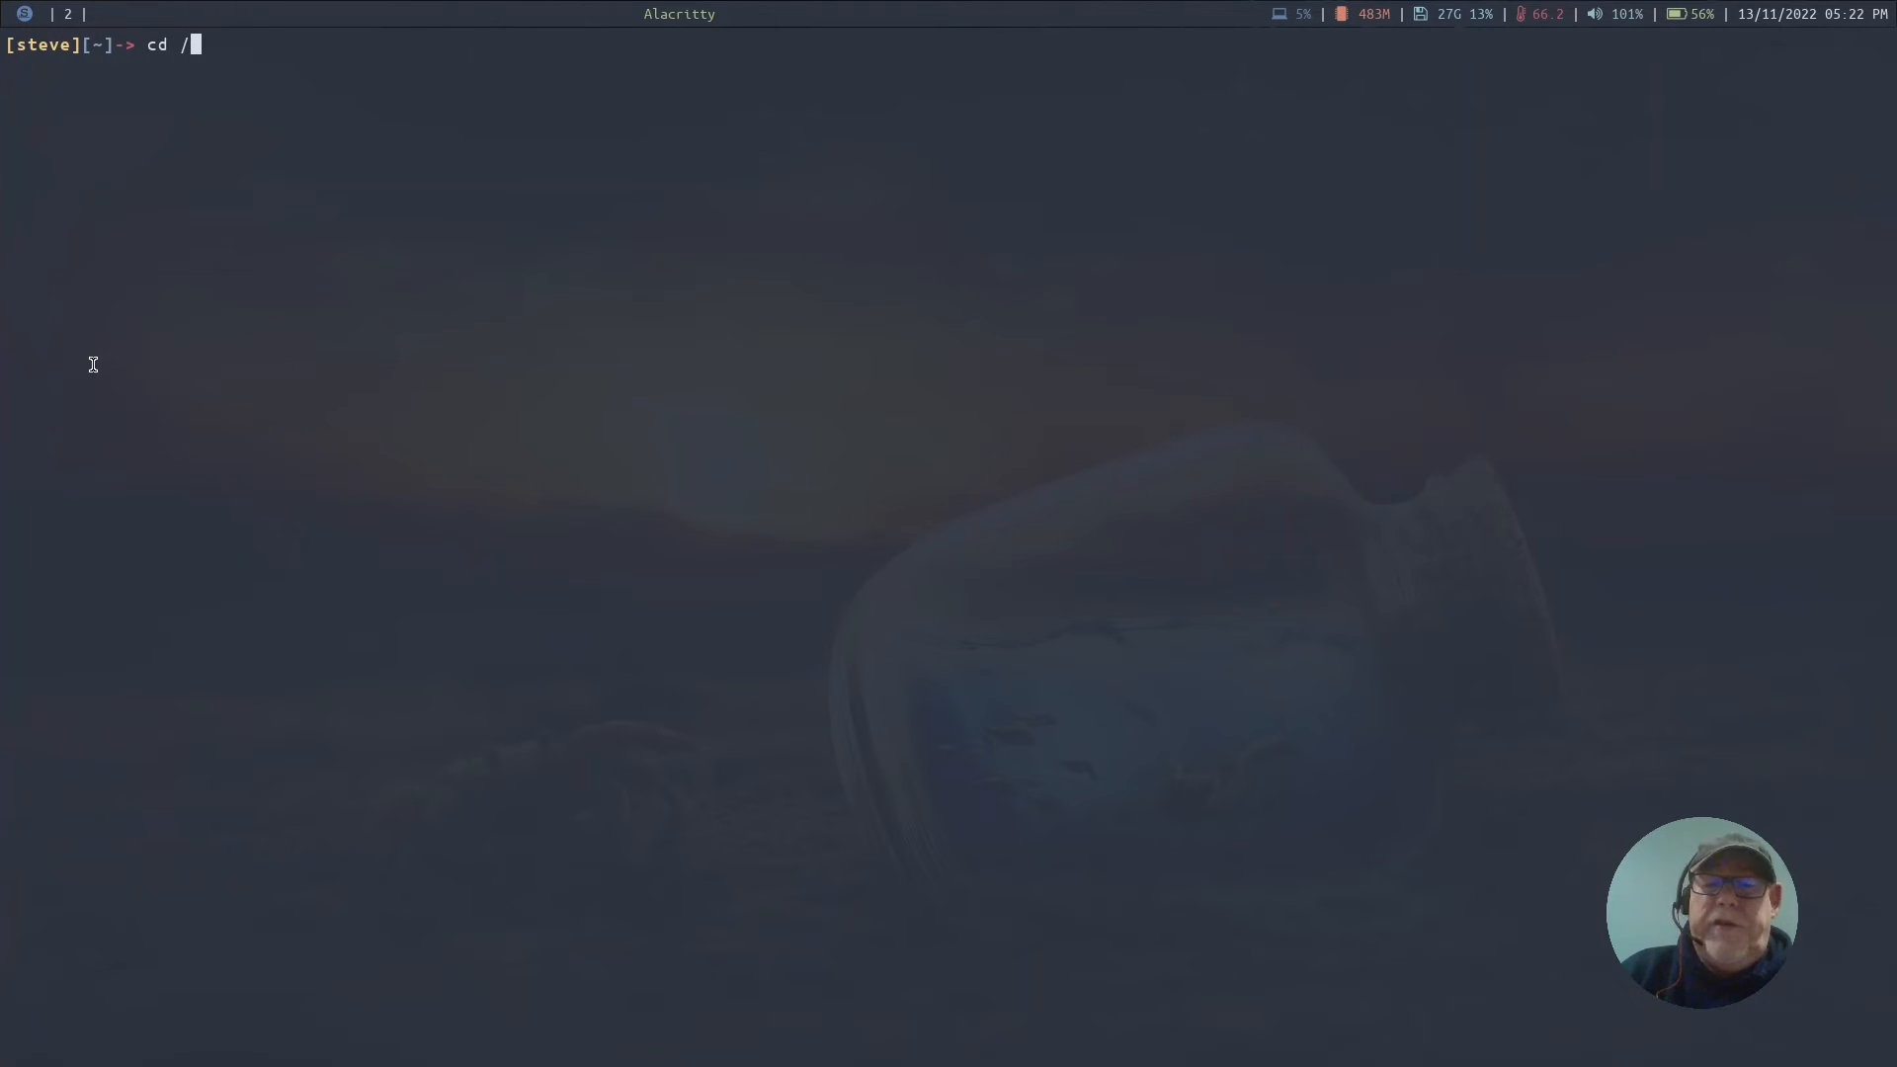
pyautogui.write('usr/s')
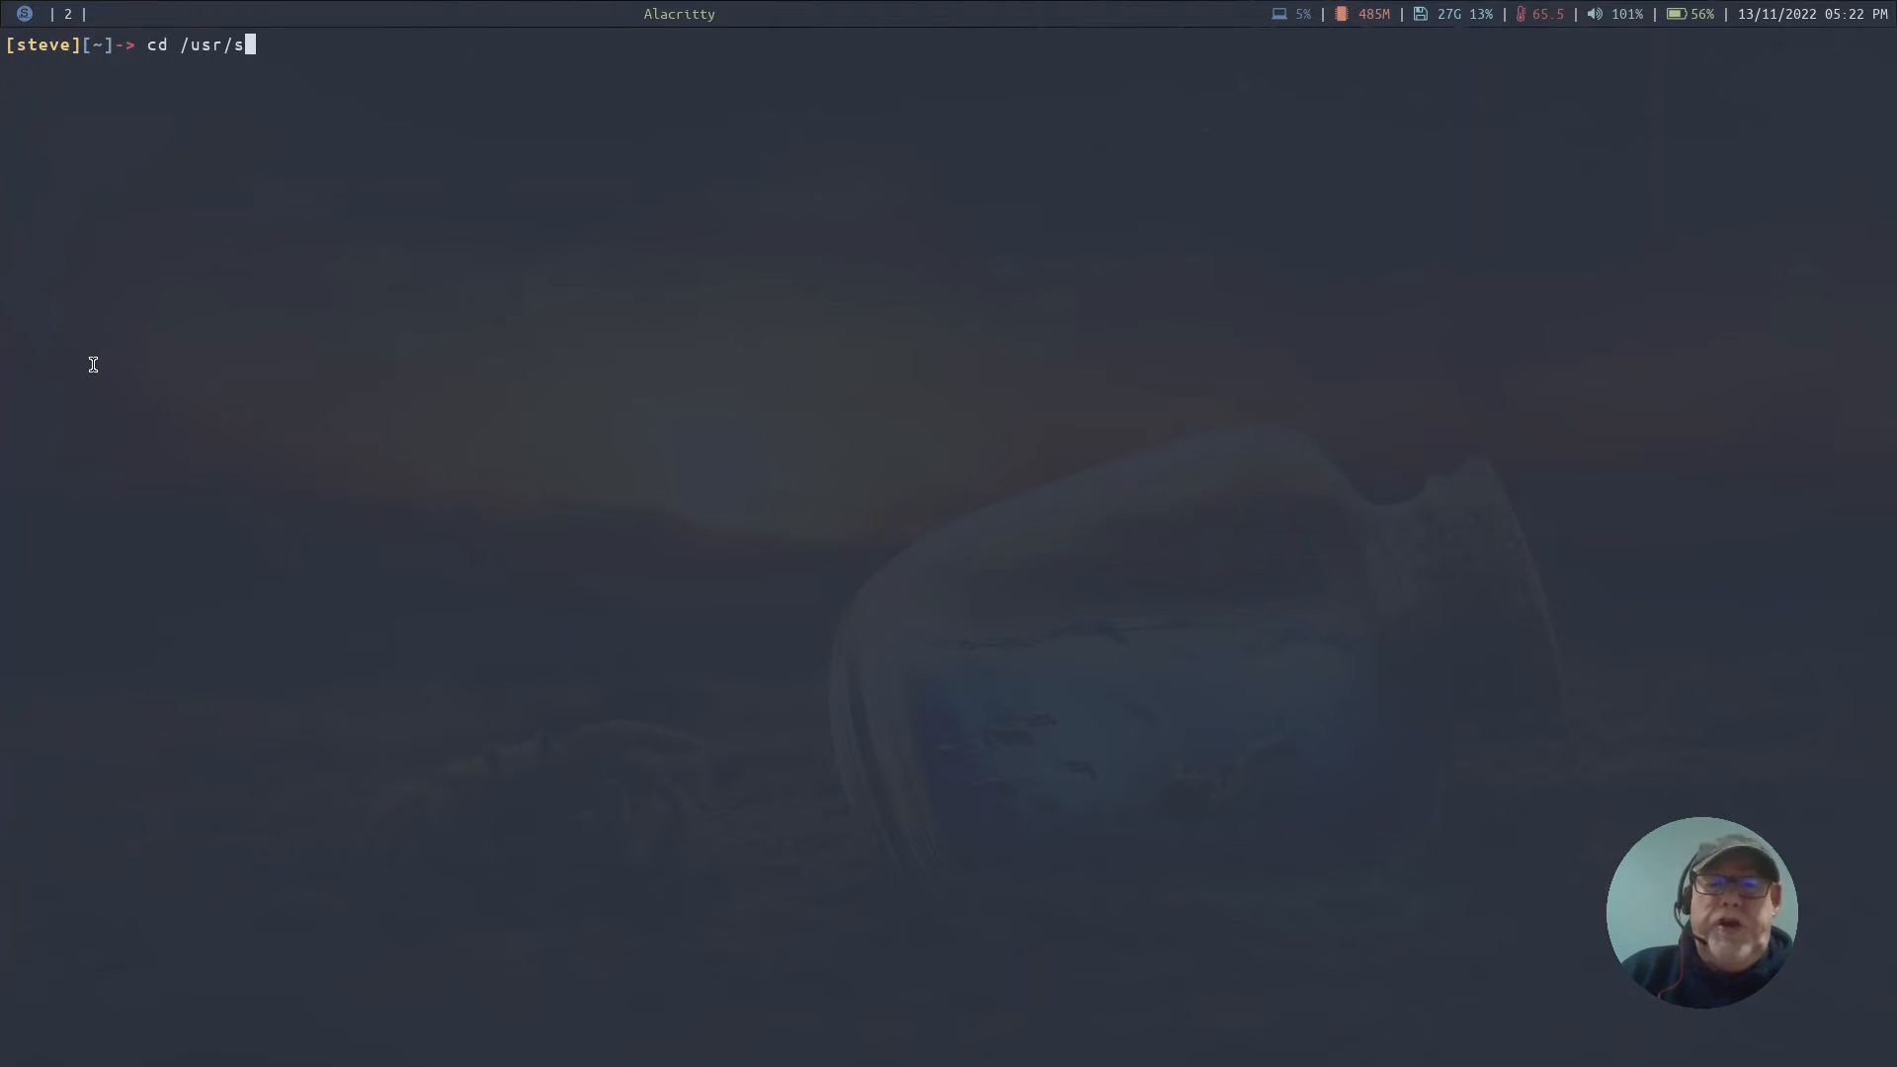
pyautogui.write('hare/xsessions/')
pyautogui.write('ls')
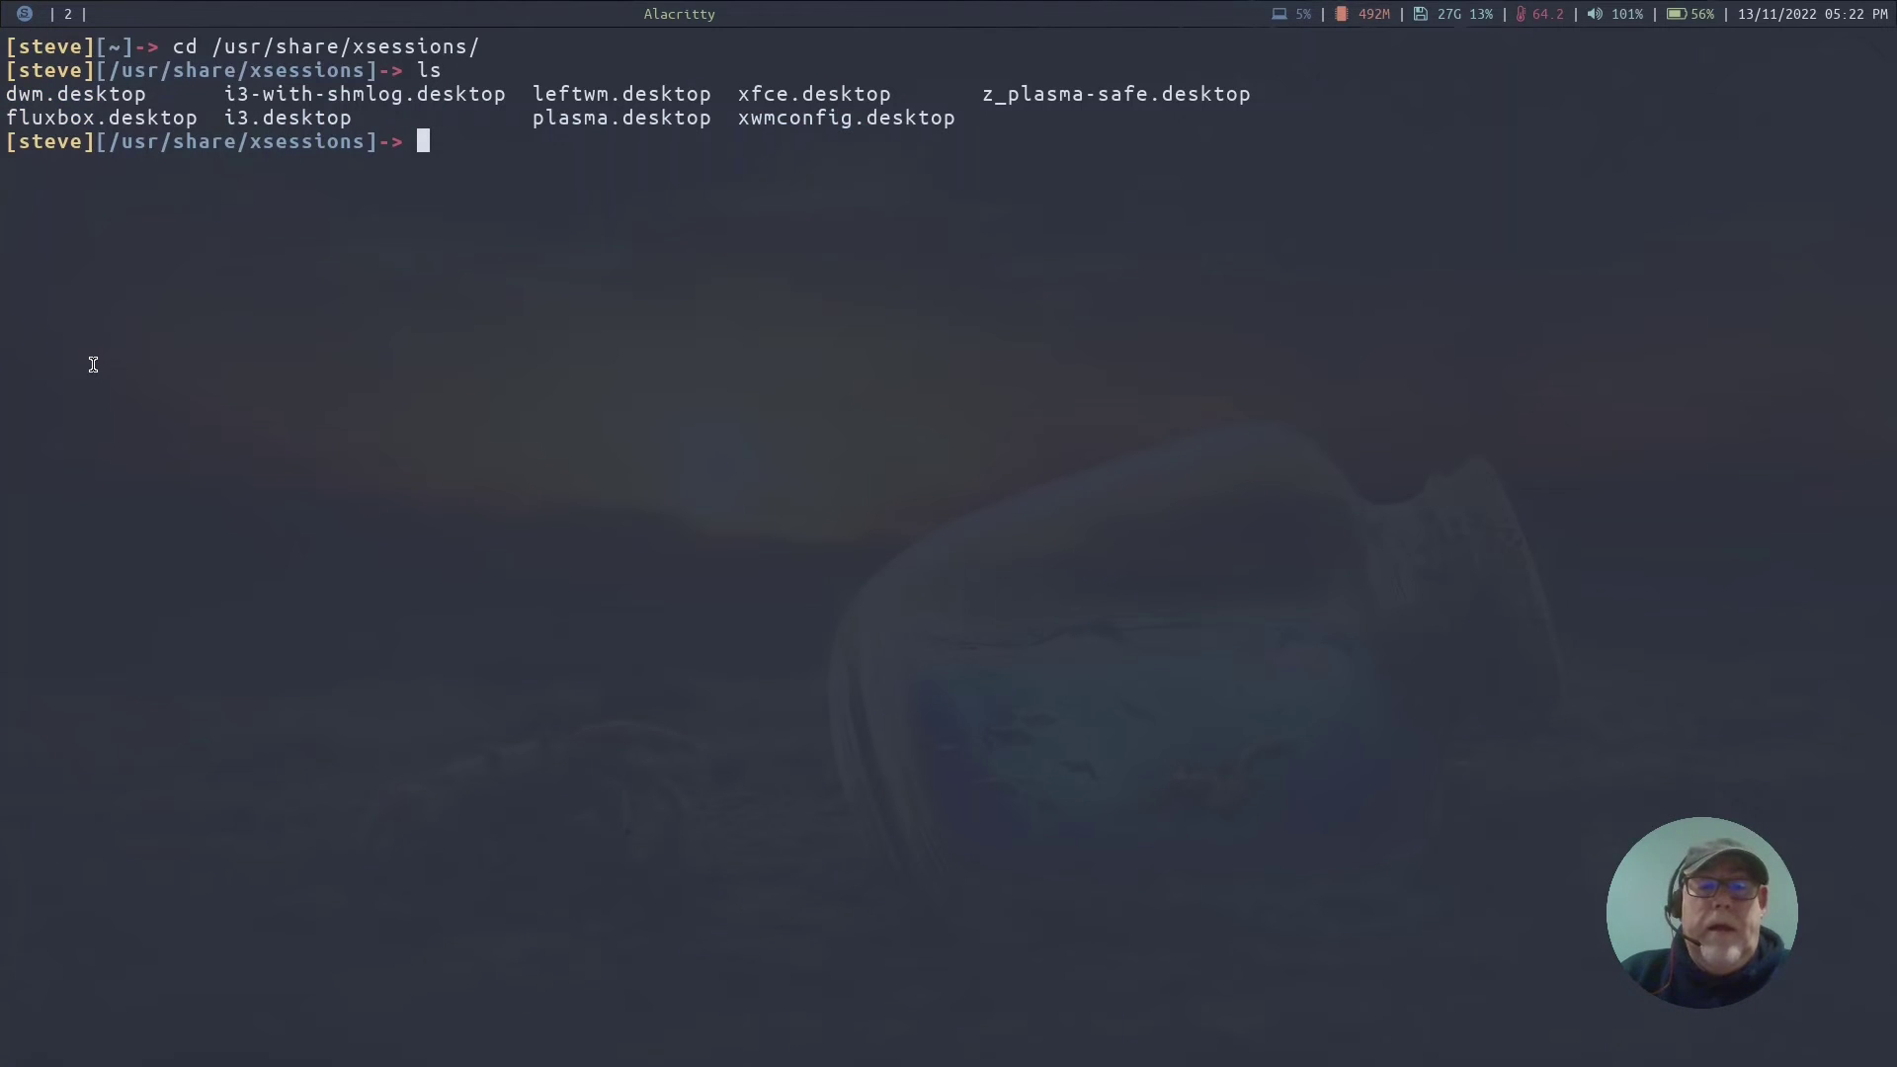
pyautogui.write('cat fluxbox.desktop')
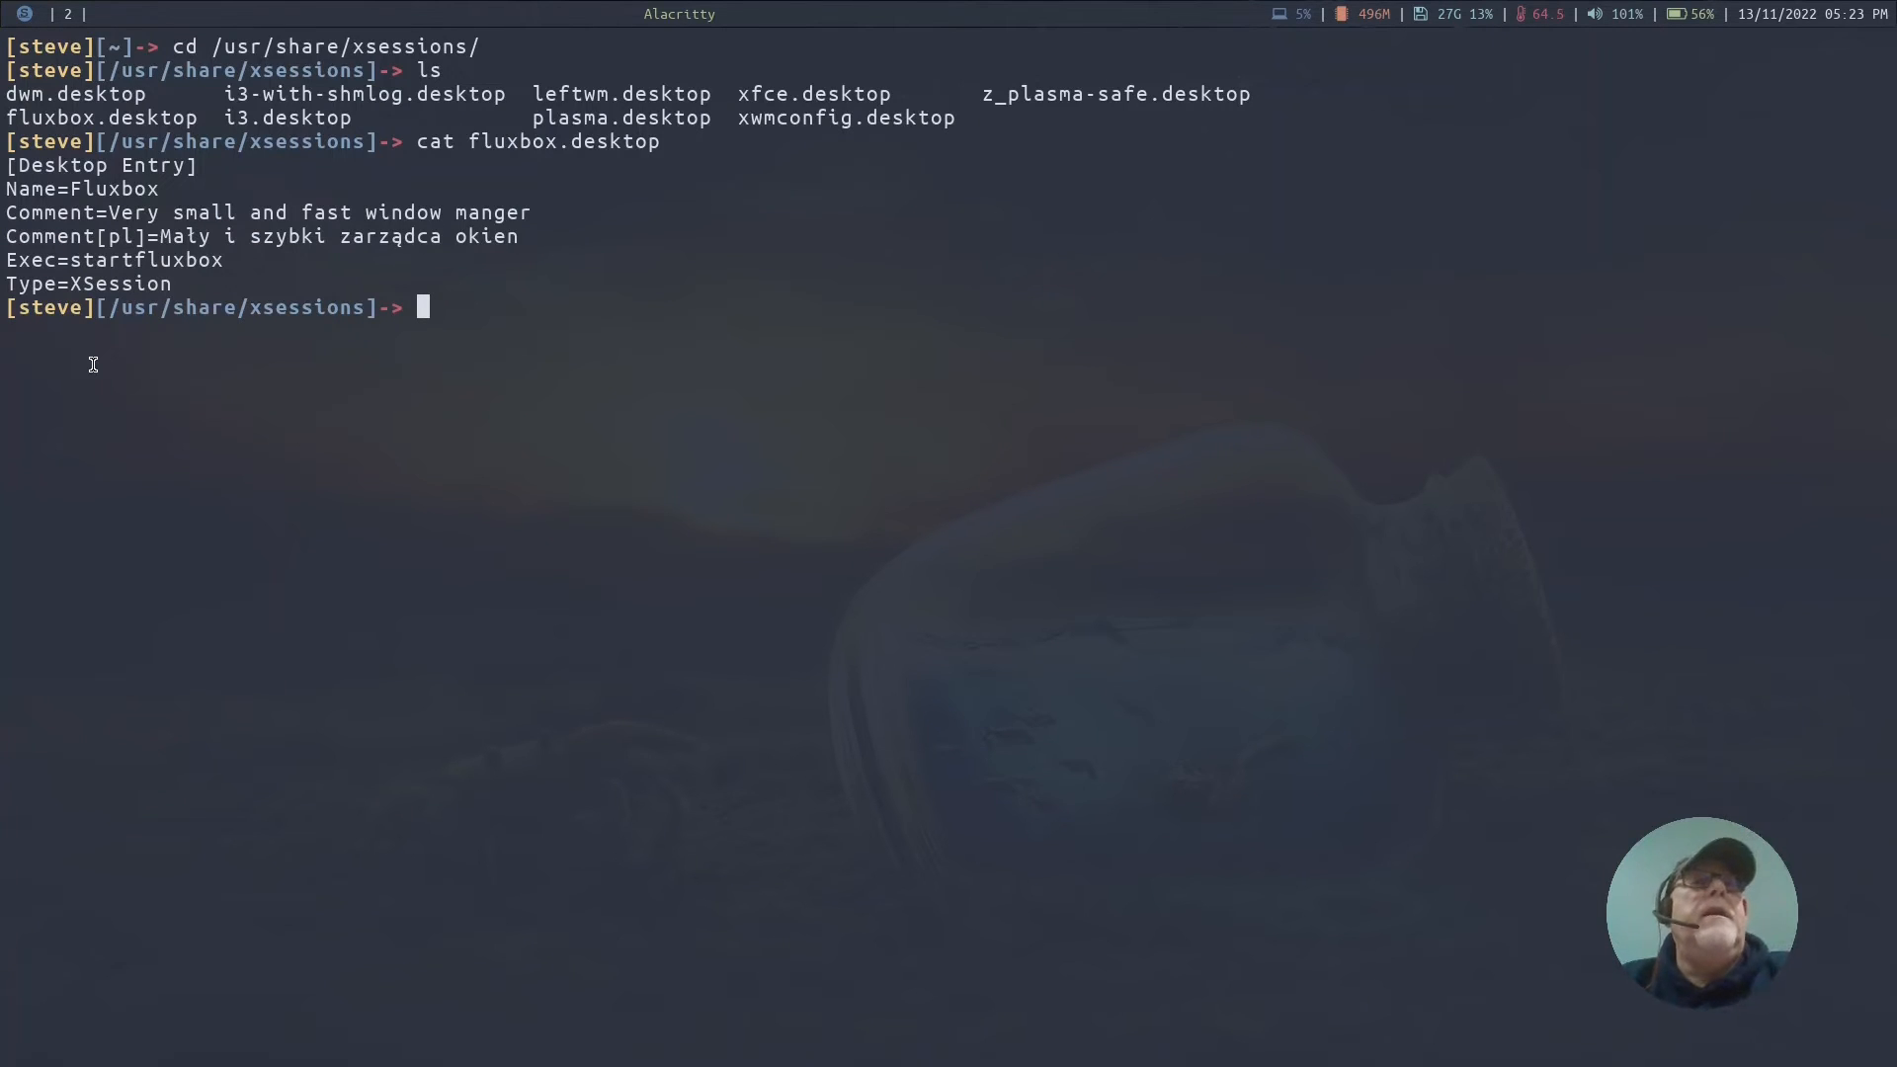
pyautogui.moveTo(392, 212)
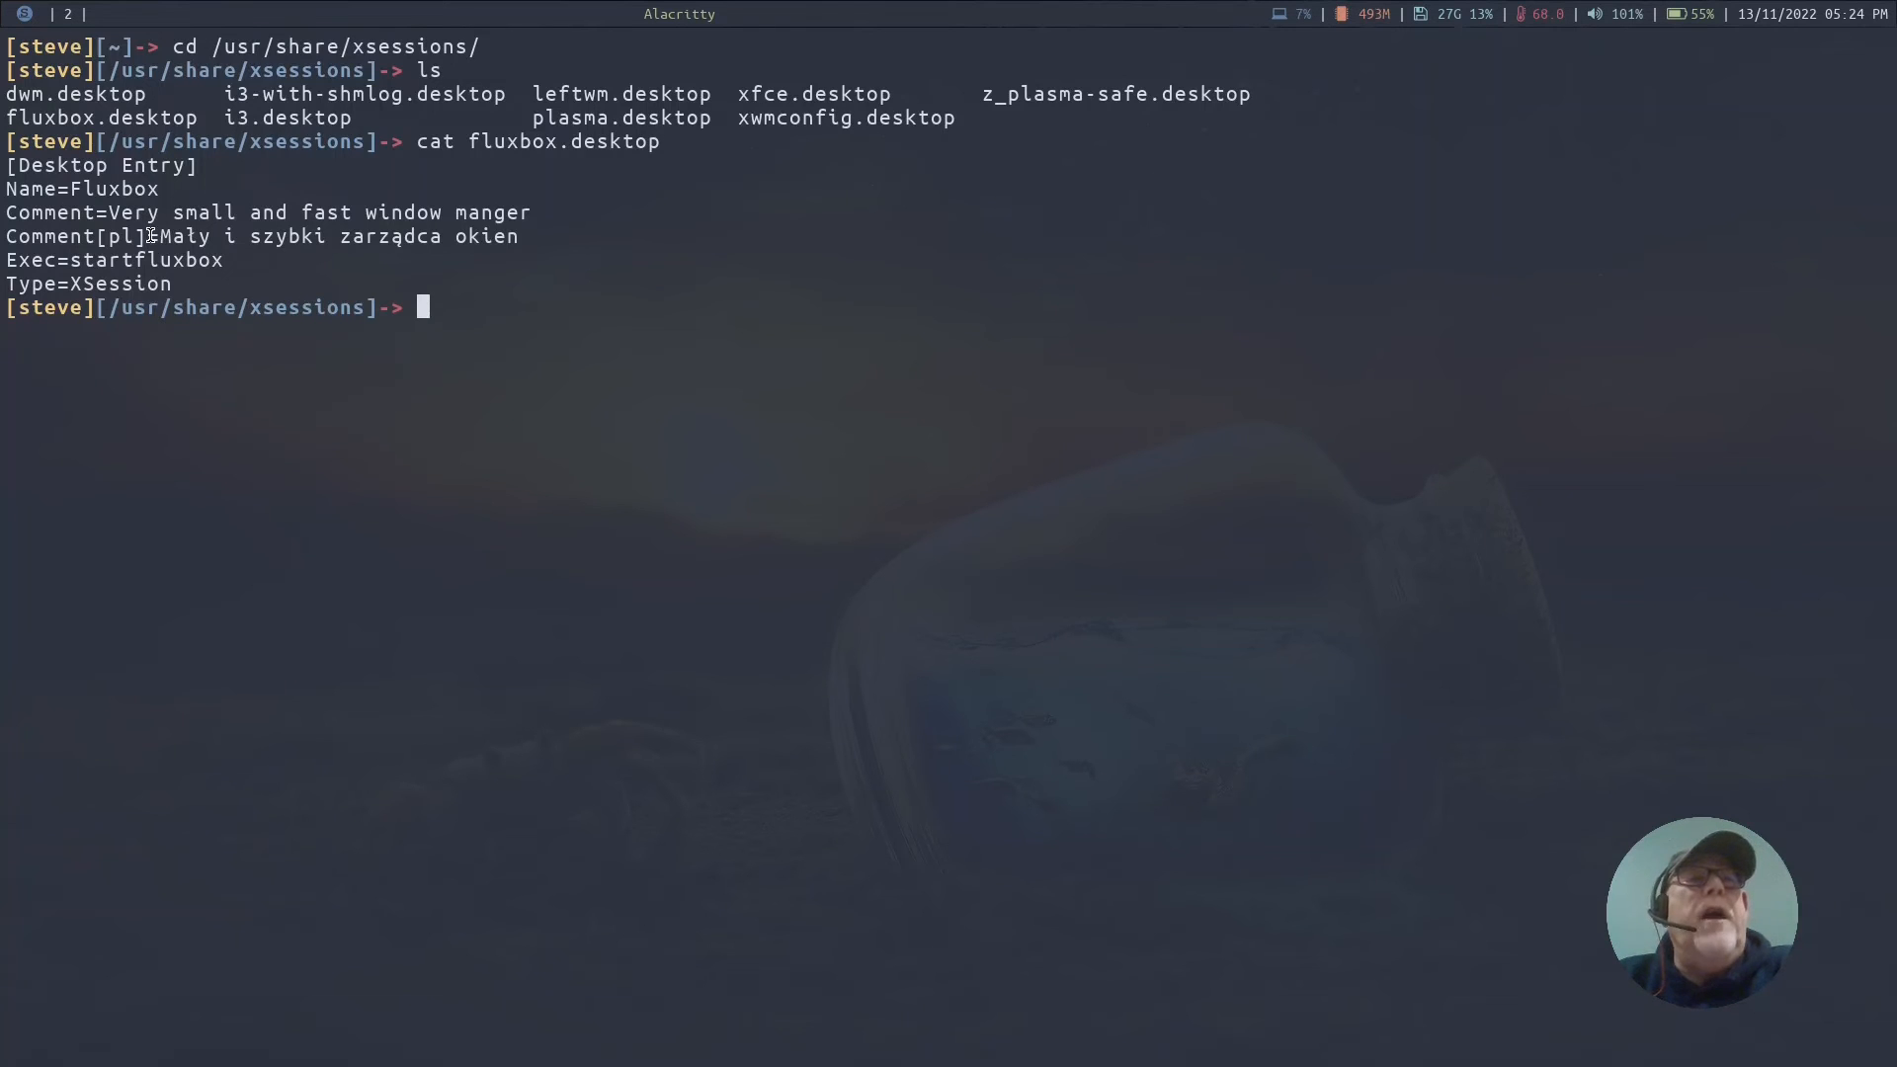
pyautogui.moveTo(119, 261)
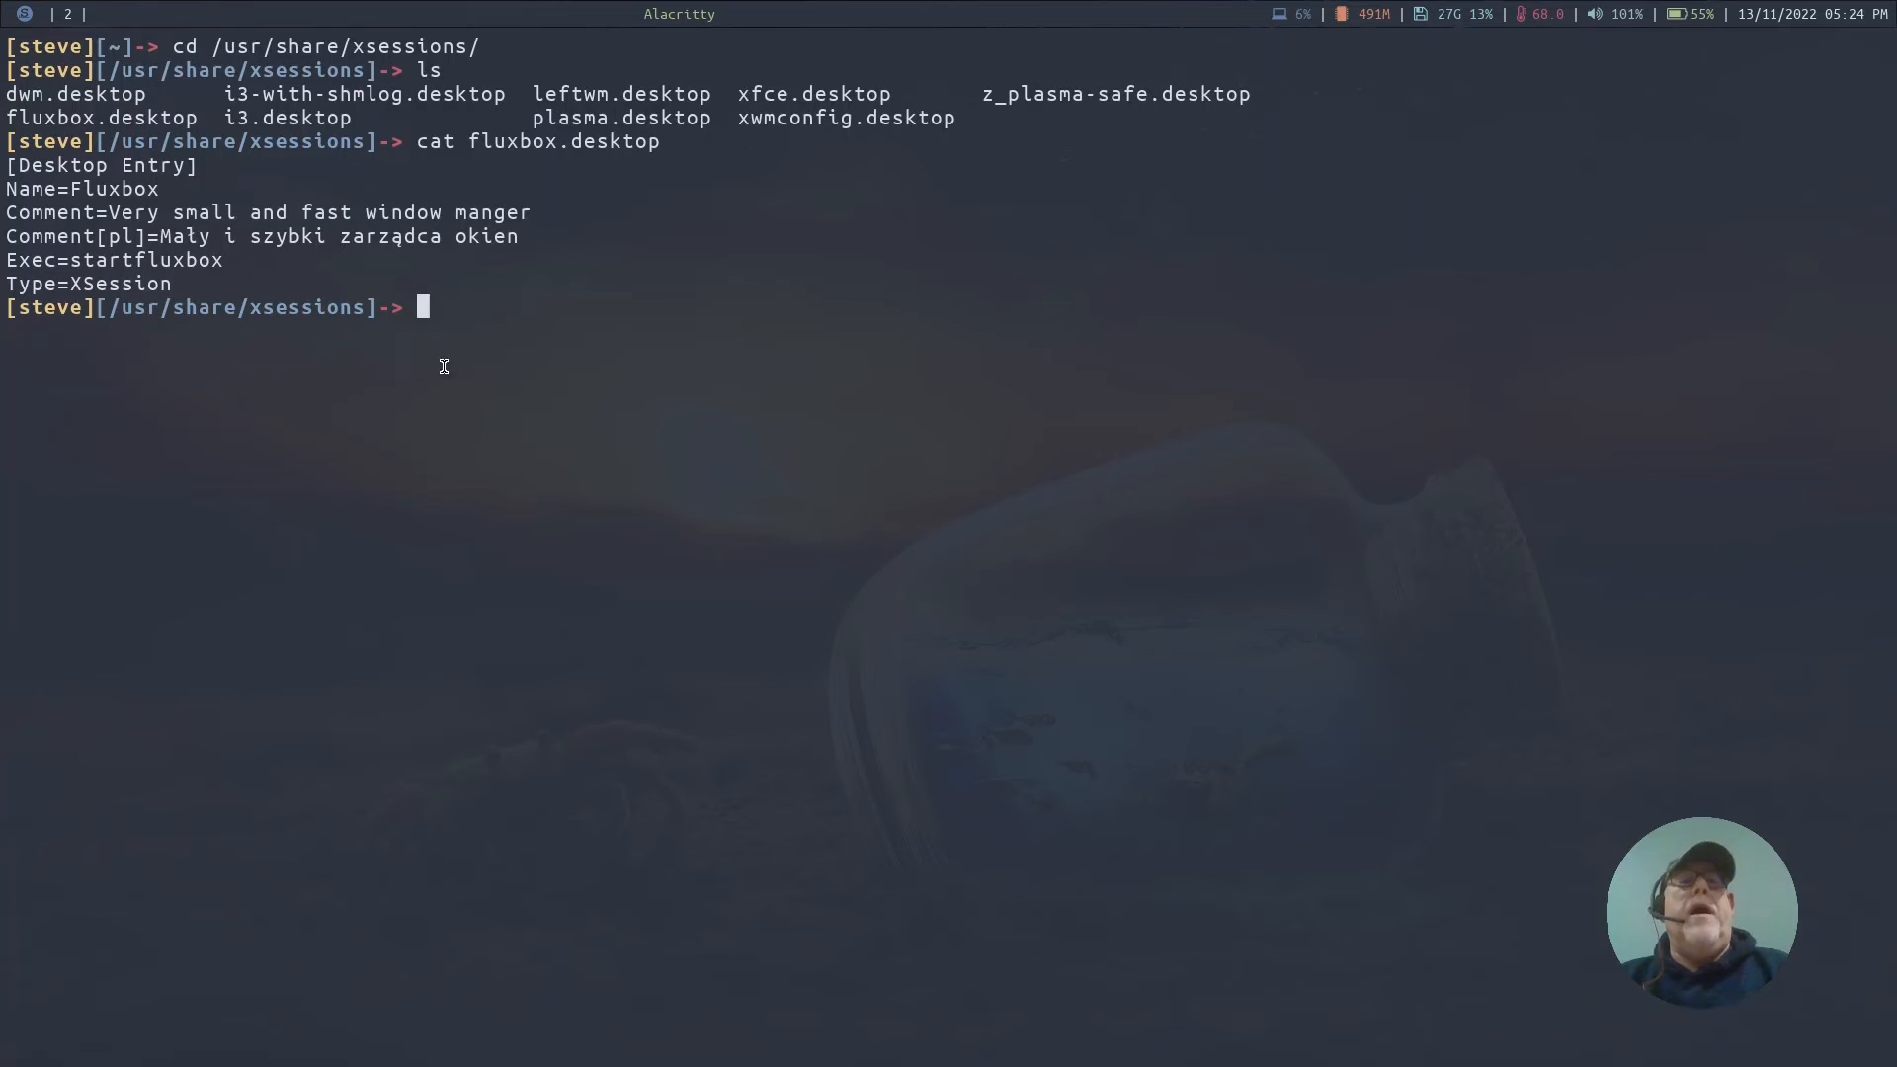
pyautogui.moveTo(469, 360)
pyautogui.write('cd /usr/share/')
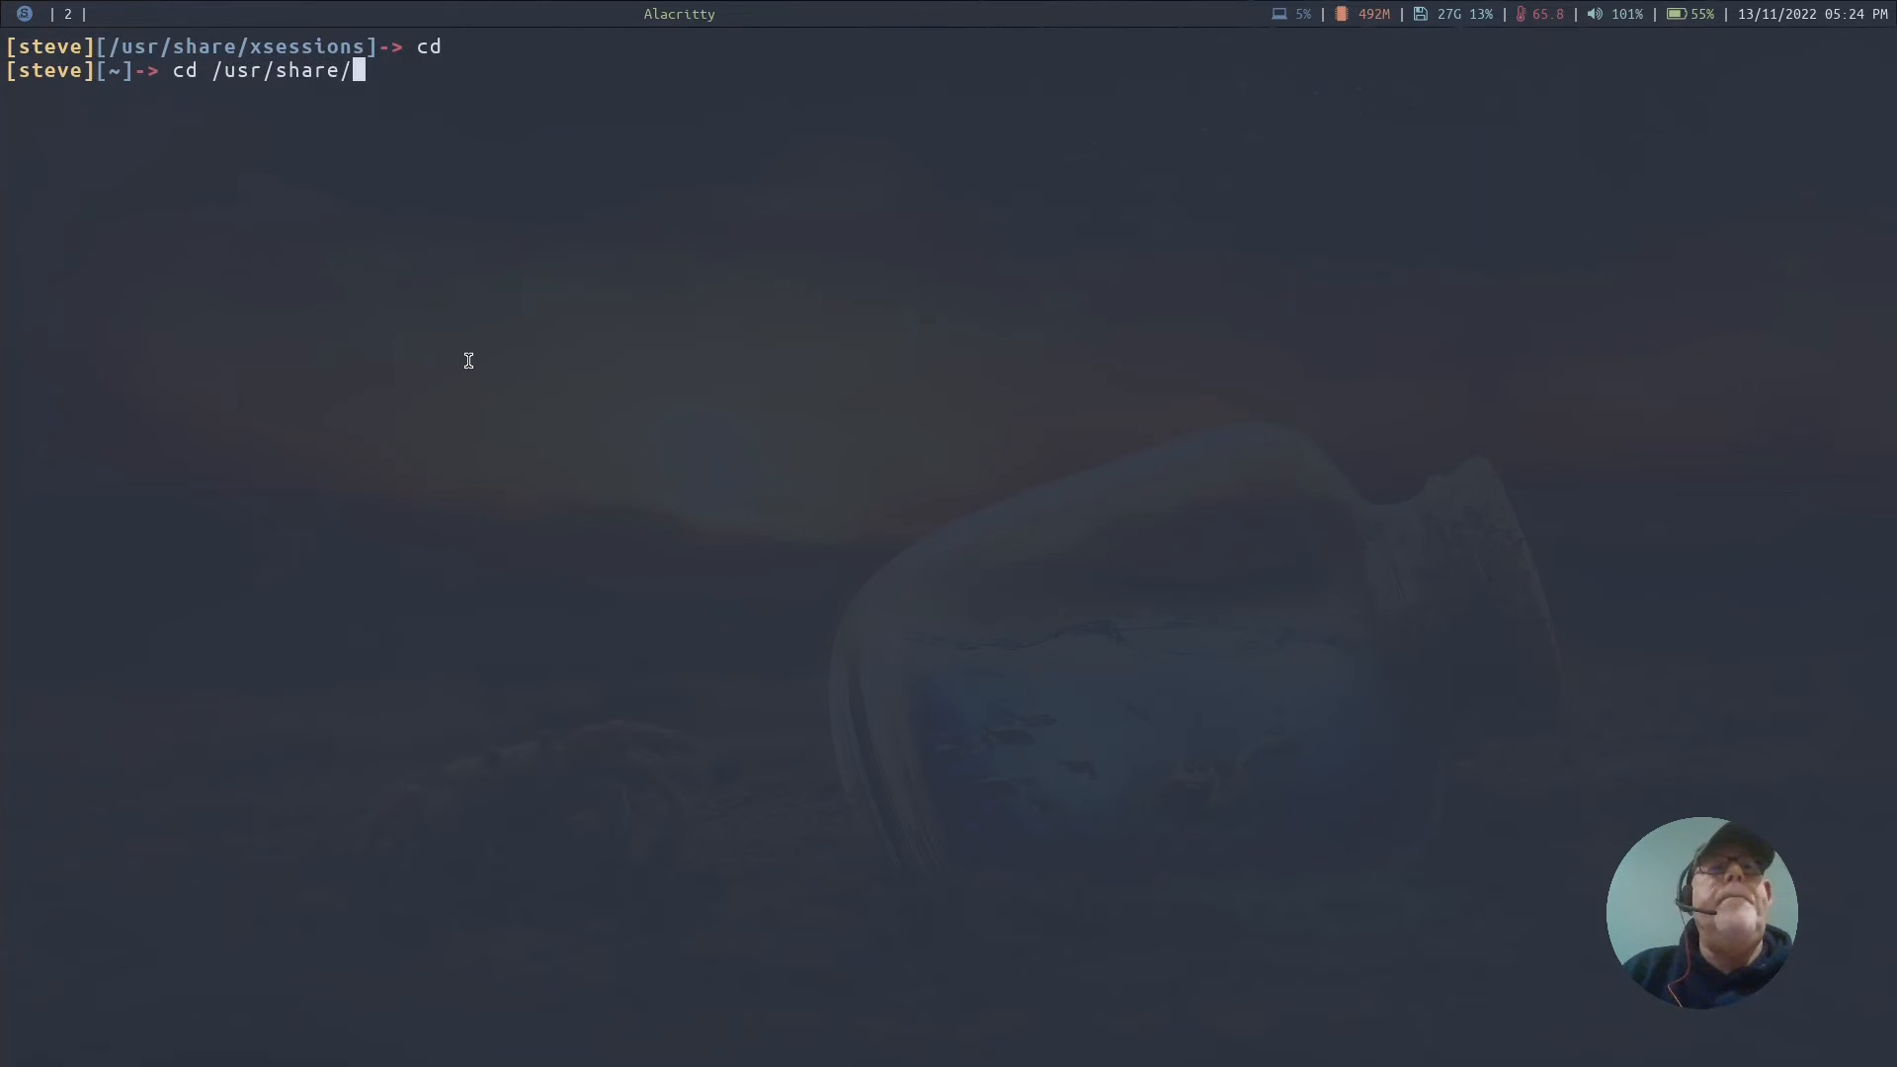
# - Enter /usr/share/sddm/scripts/, list its scripts, and open Xsession in nano
pyautogui.write('sddm/')
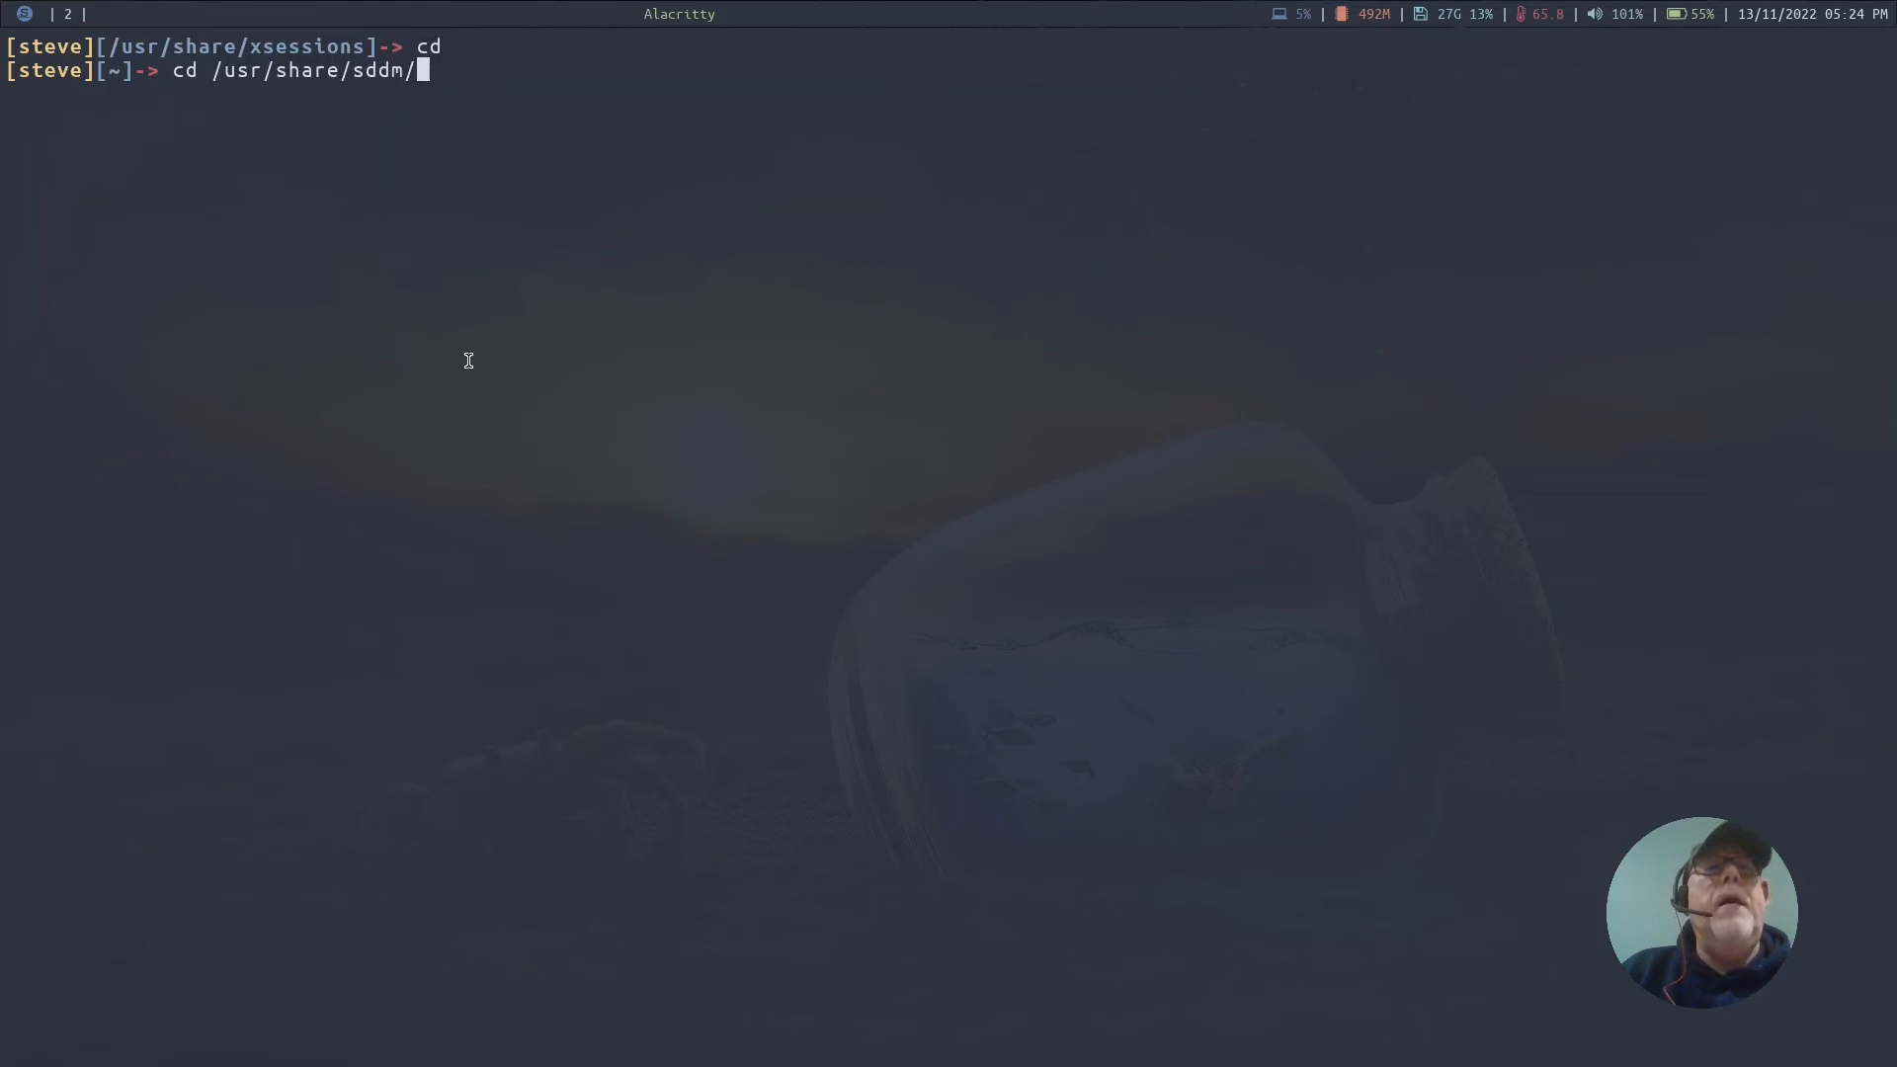
pyautogui.write('scripts/')
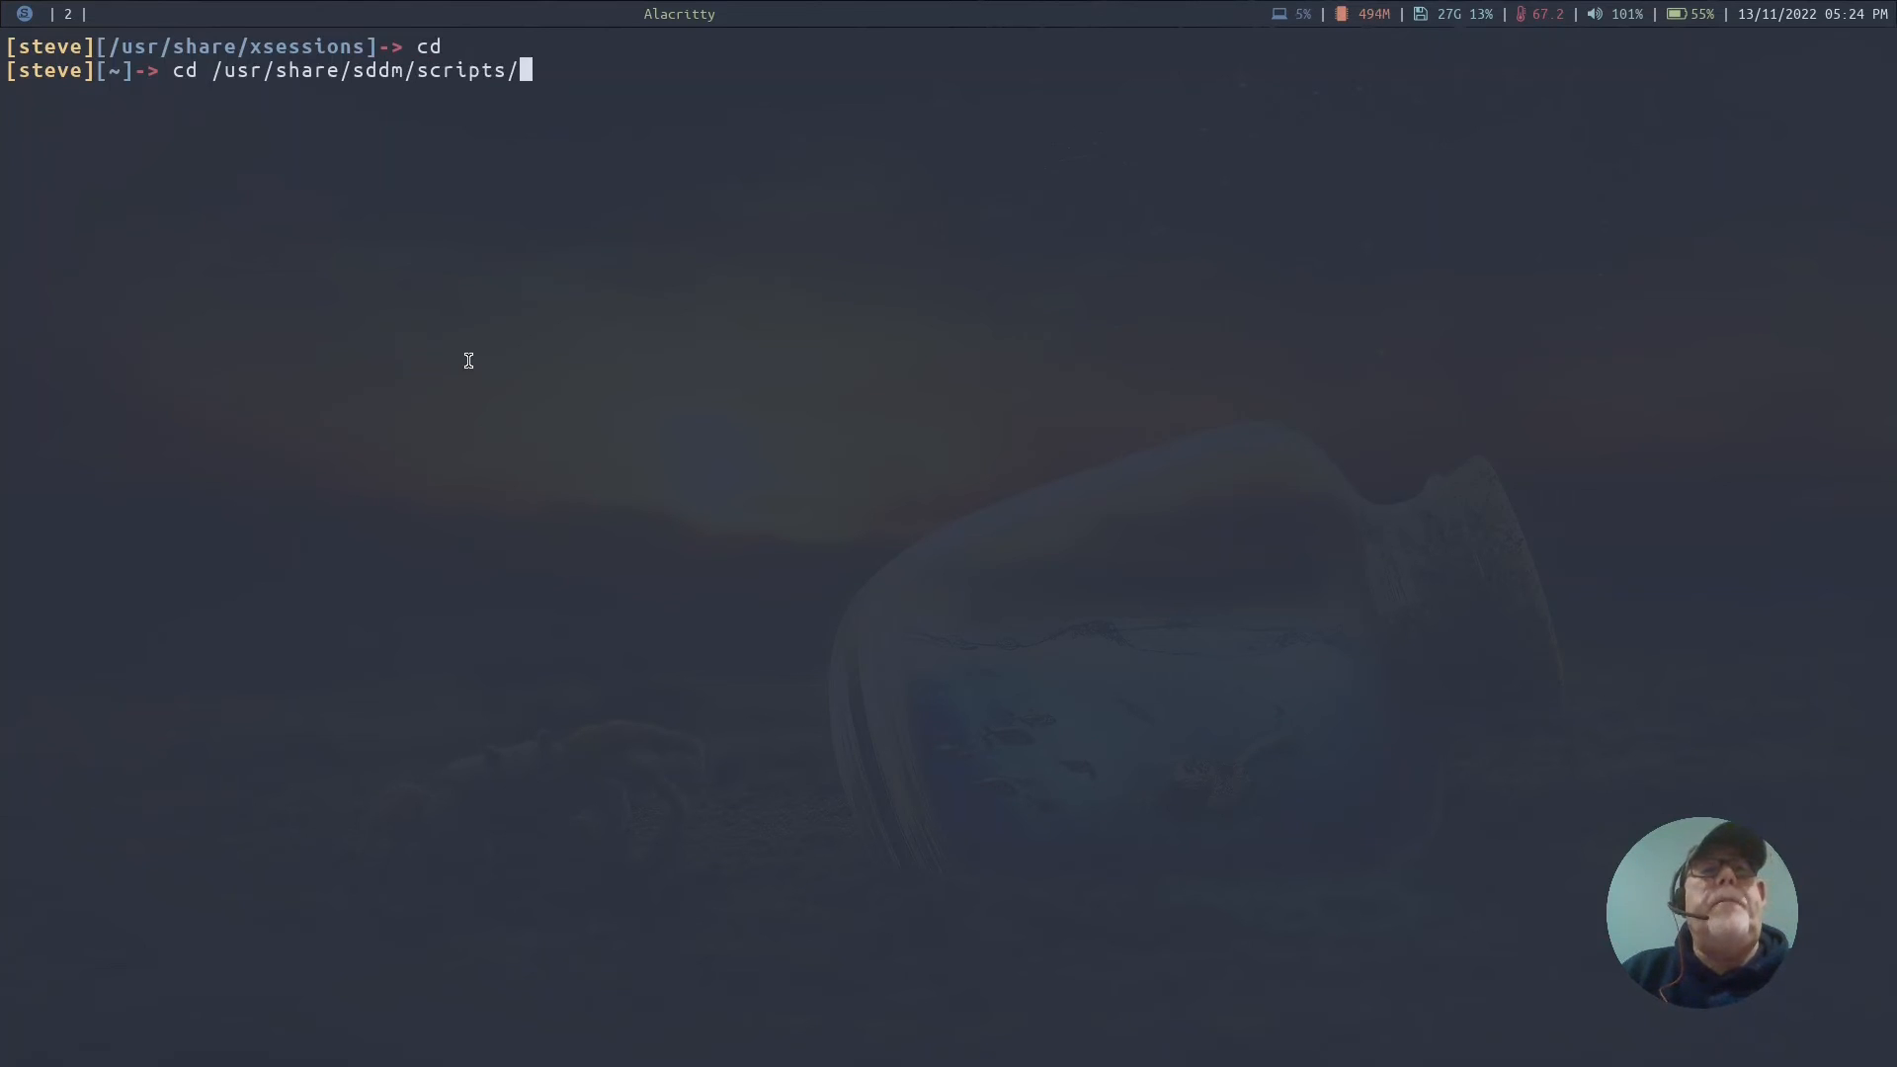
pyautogui.write('ls')
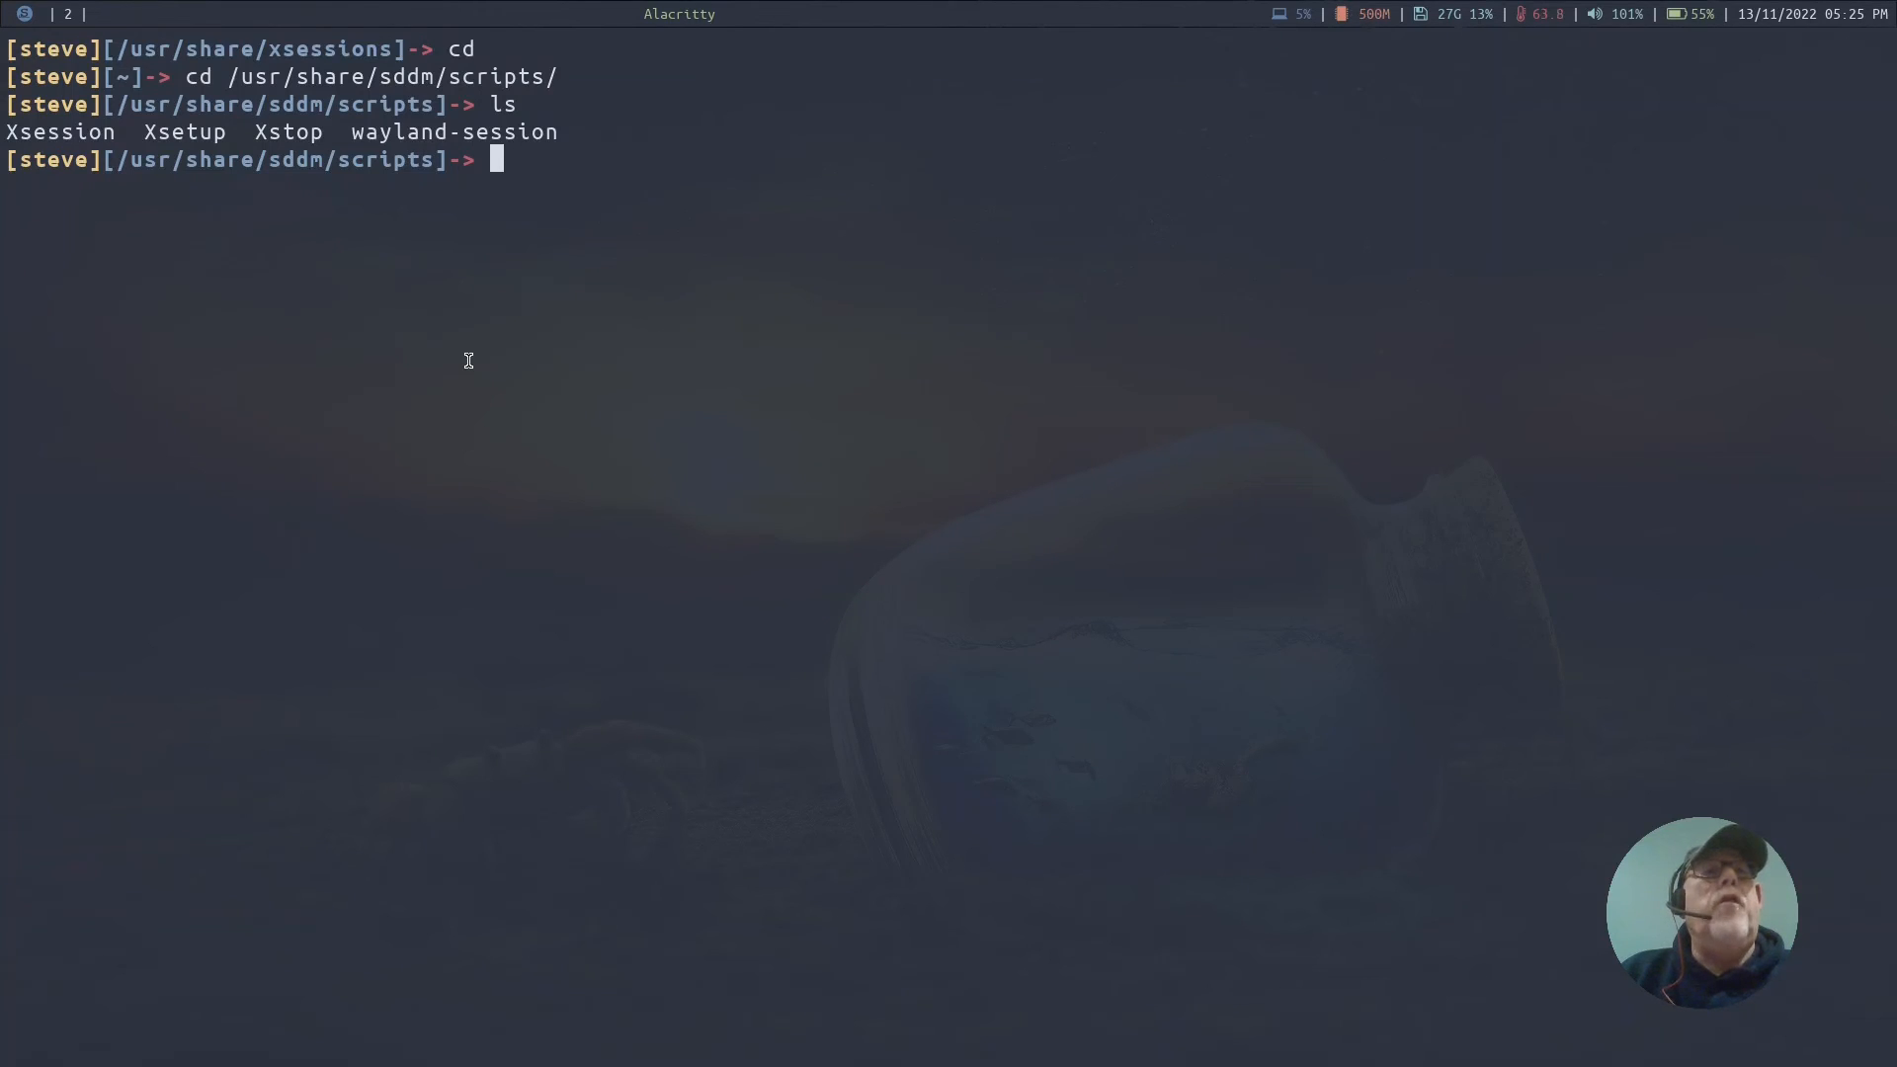
pyautogui.write('nano Xs')
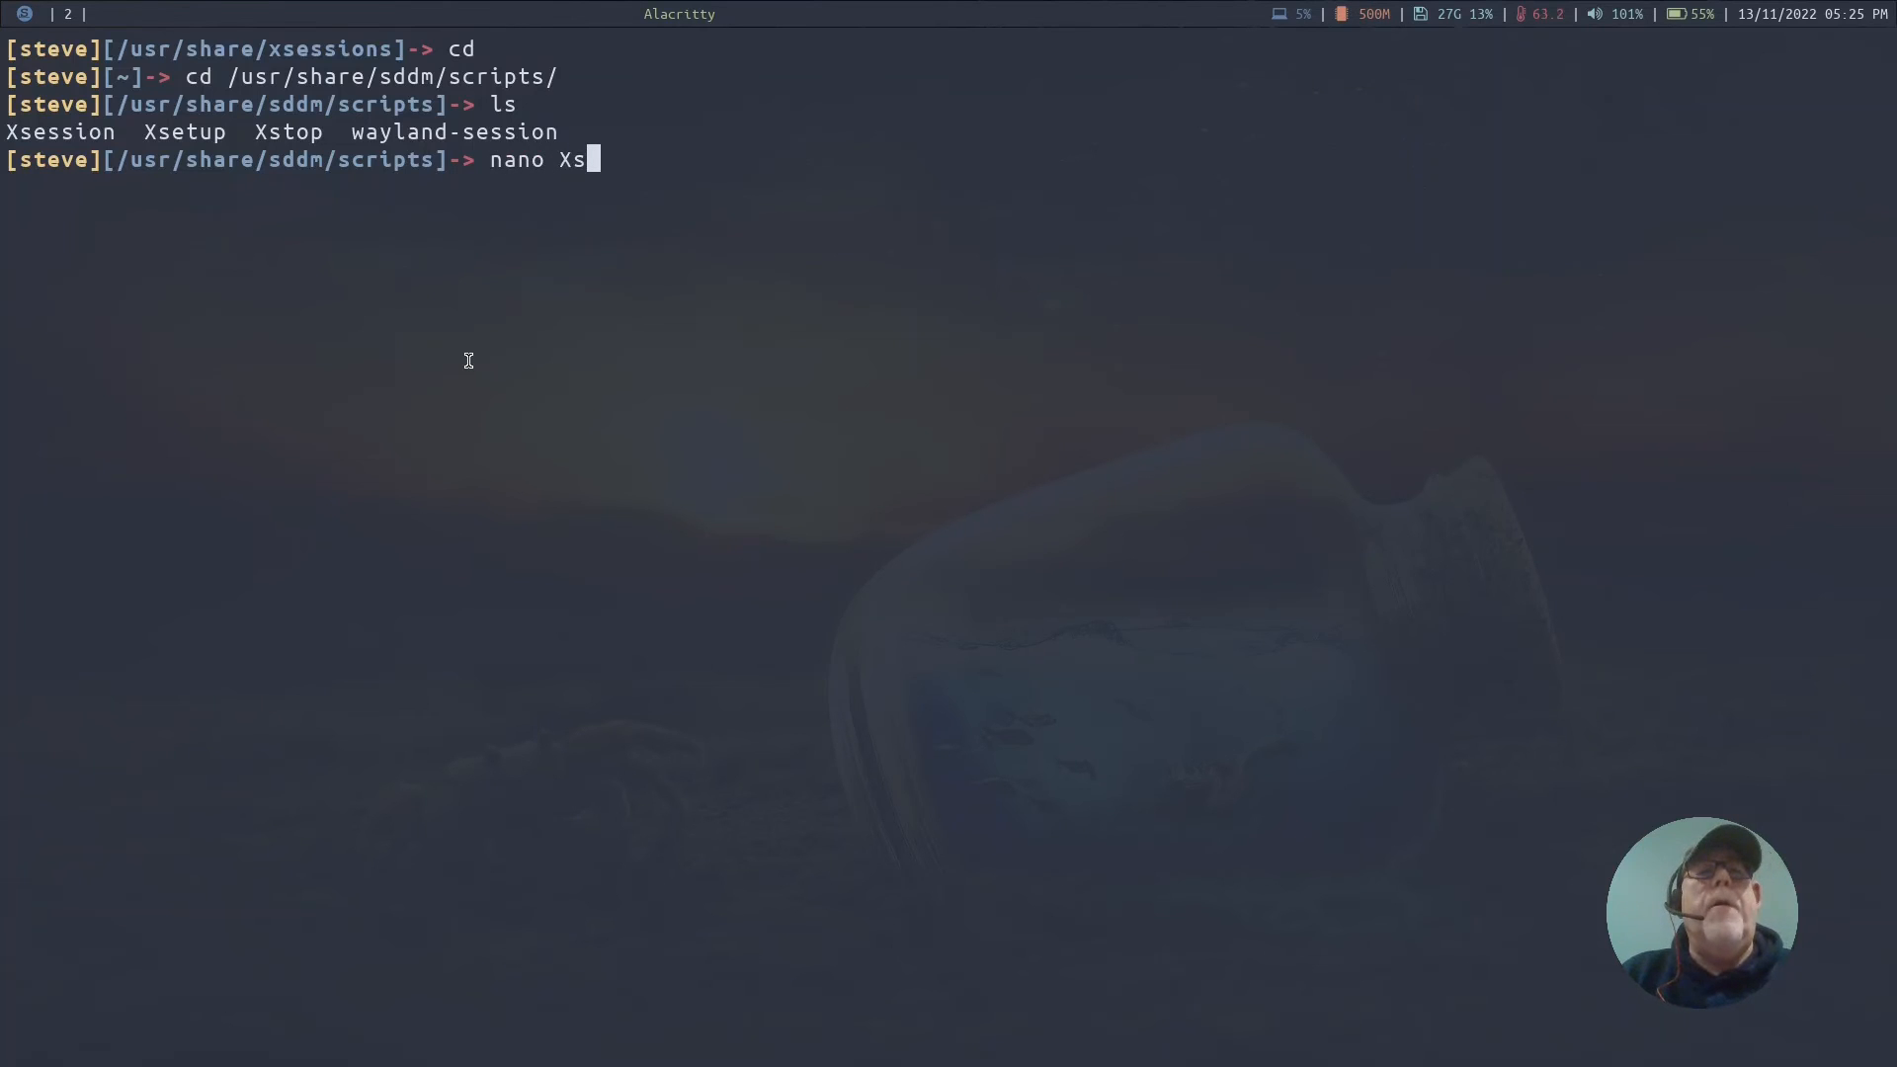
pyautogui.write('es')
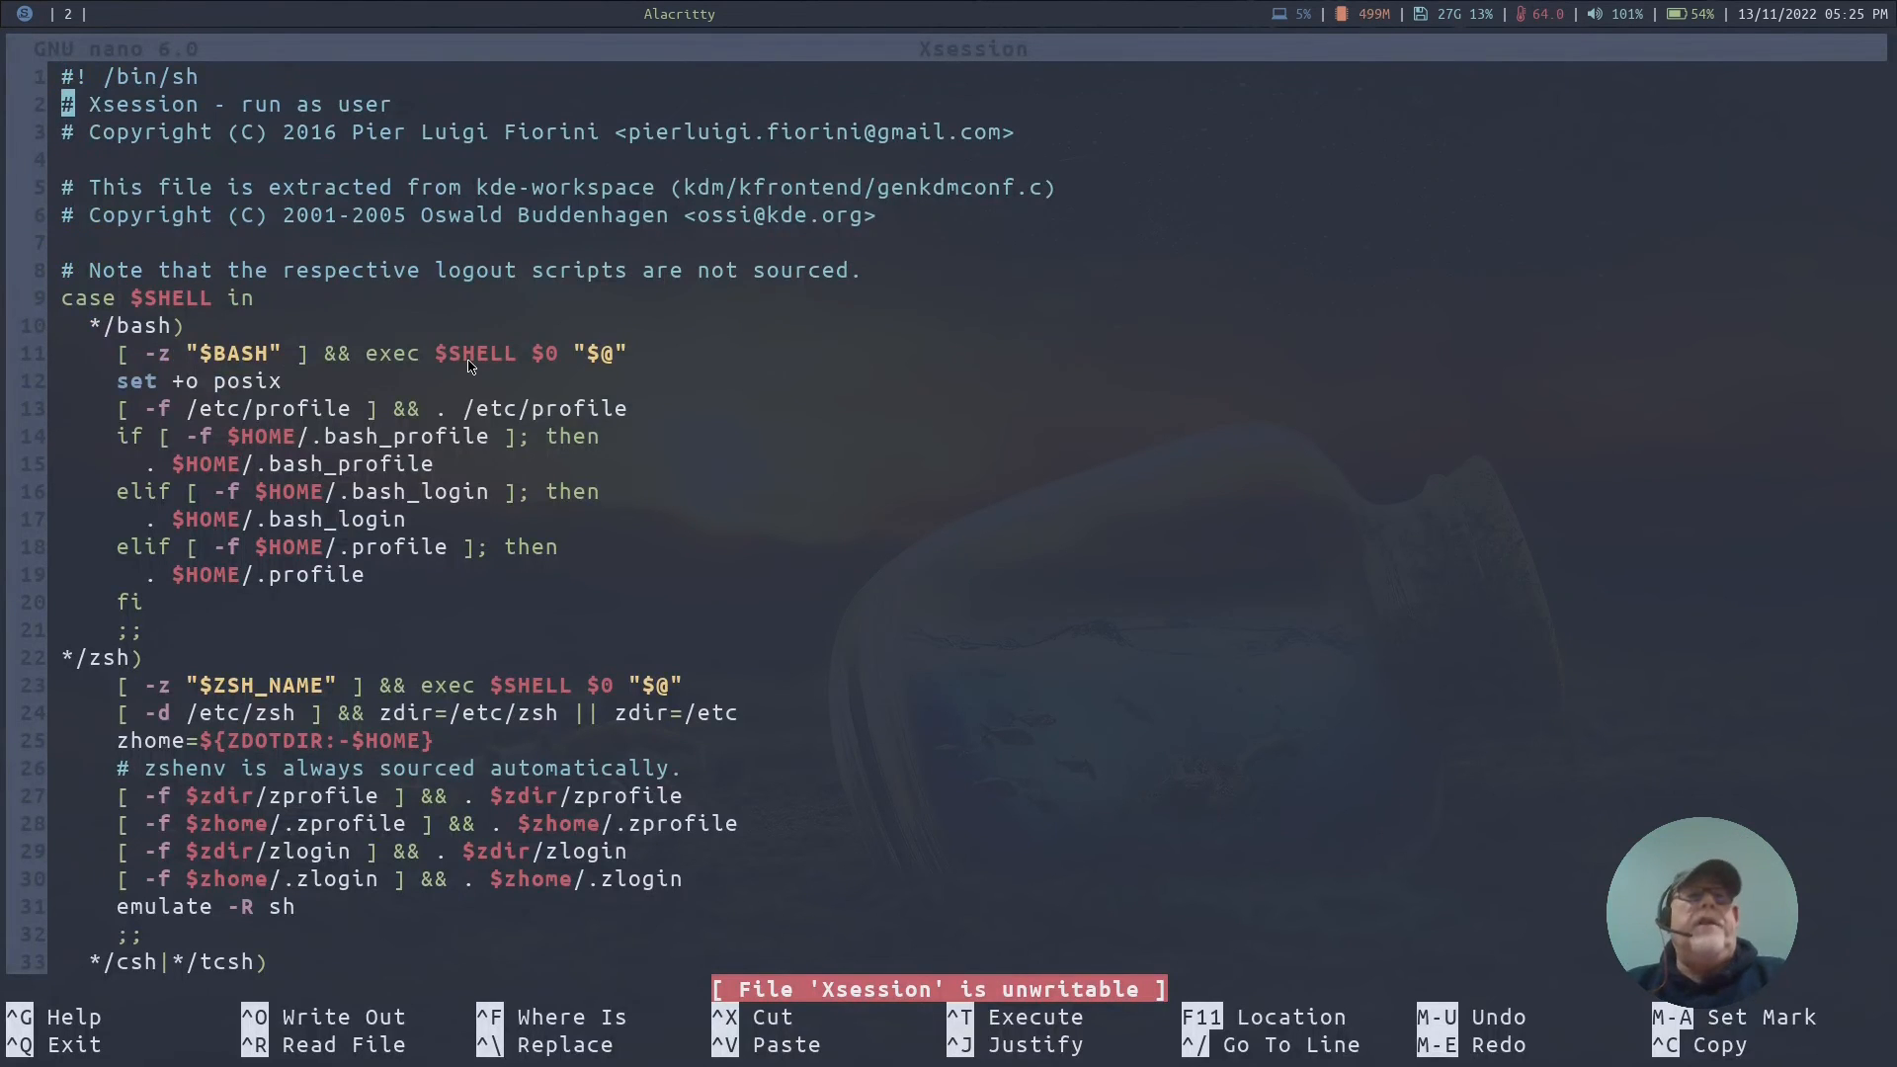
# - Scroll to the end of Xsession to show the exec dbus-launch $@ line
pyautogui.scroll(-3)
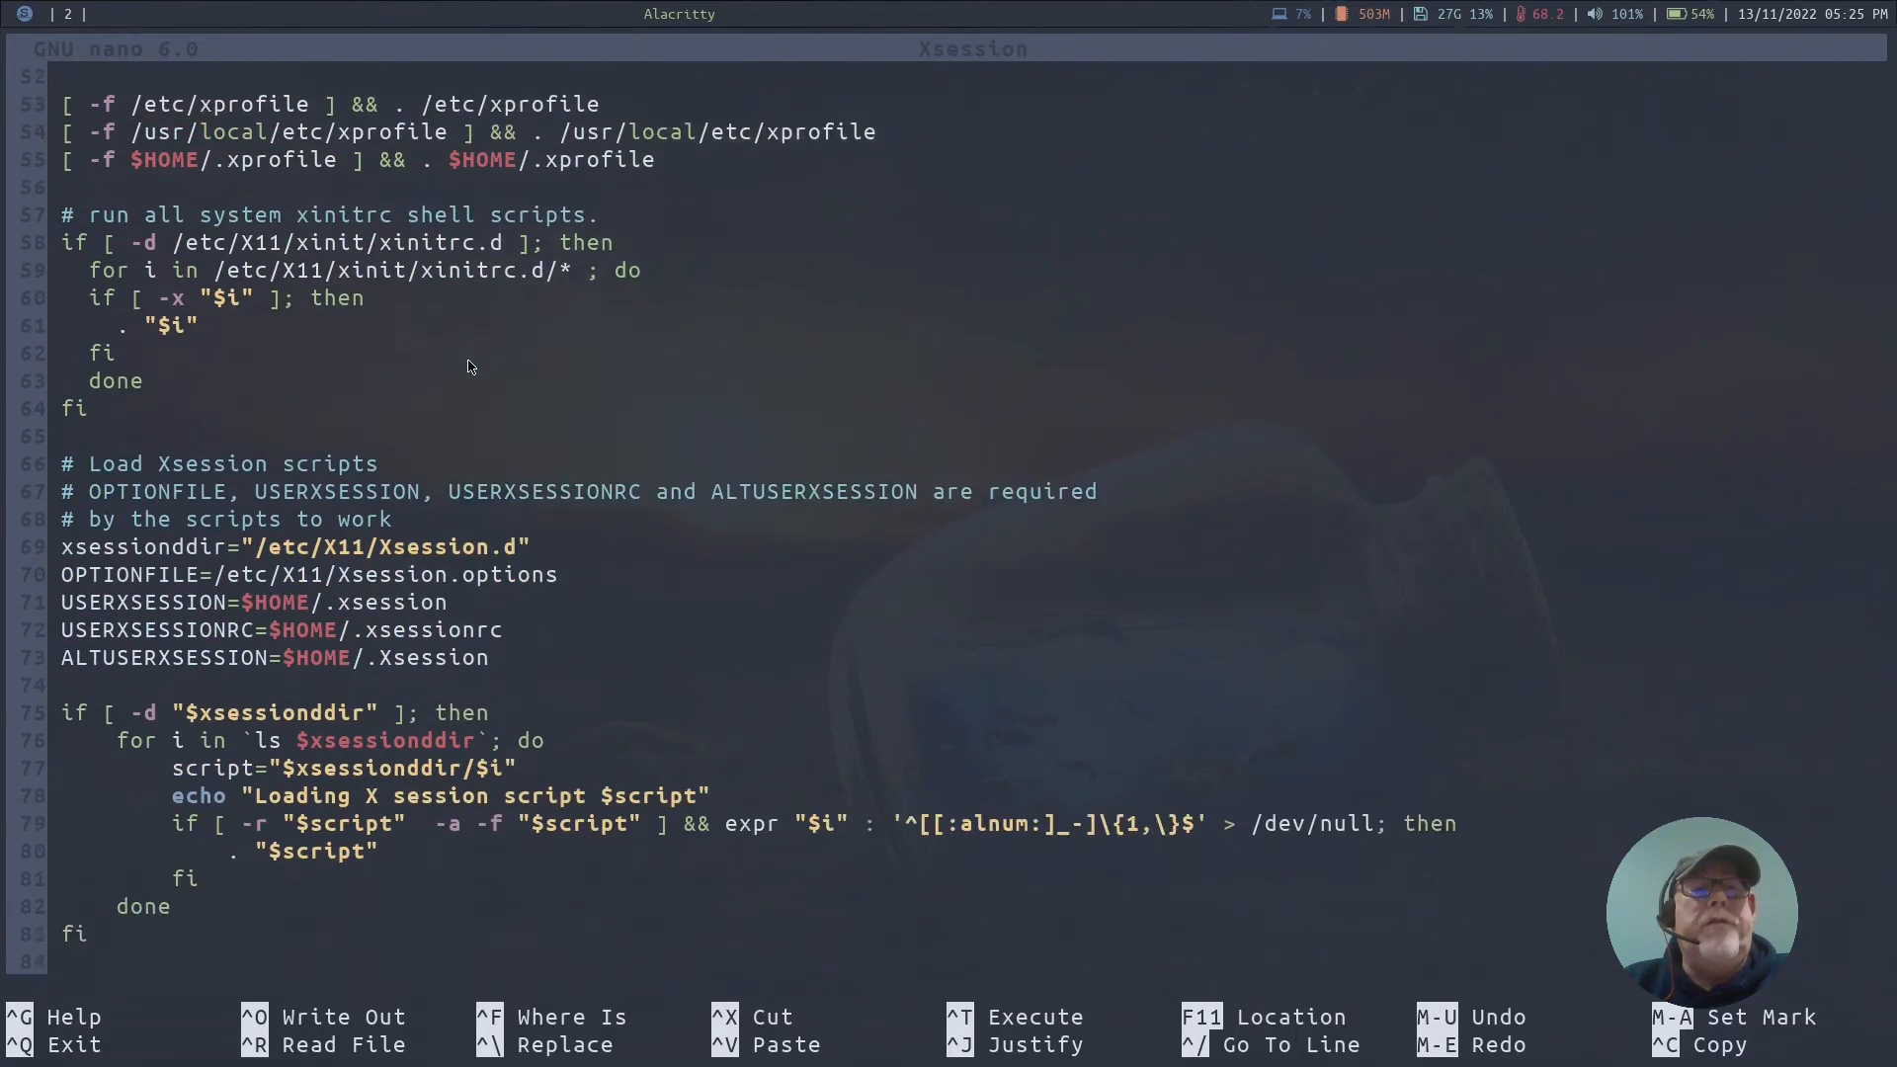
pyautogui.scroll(-3)
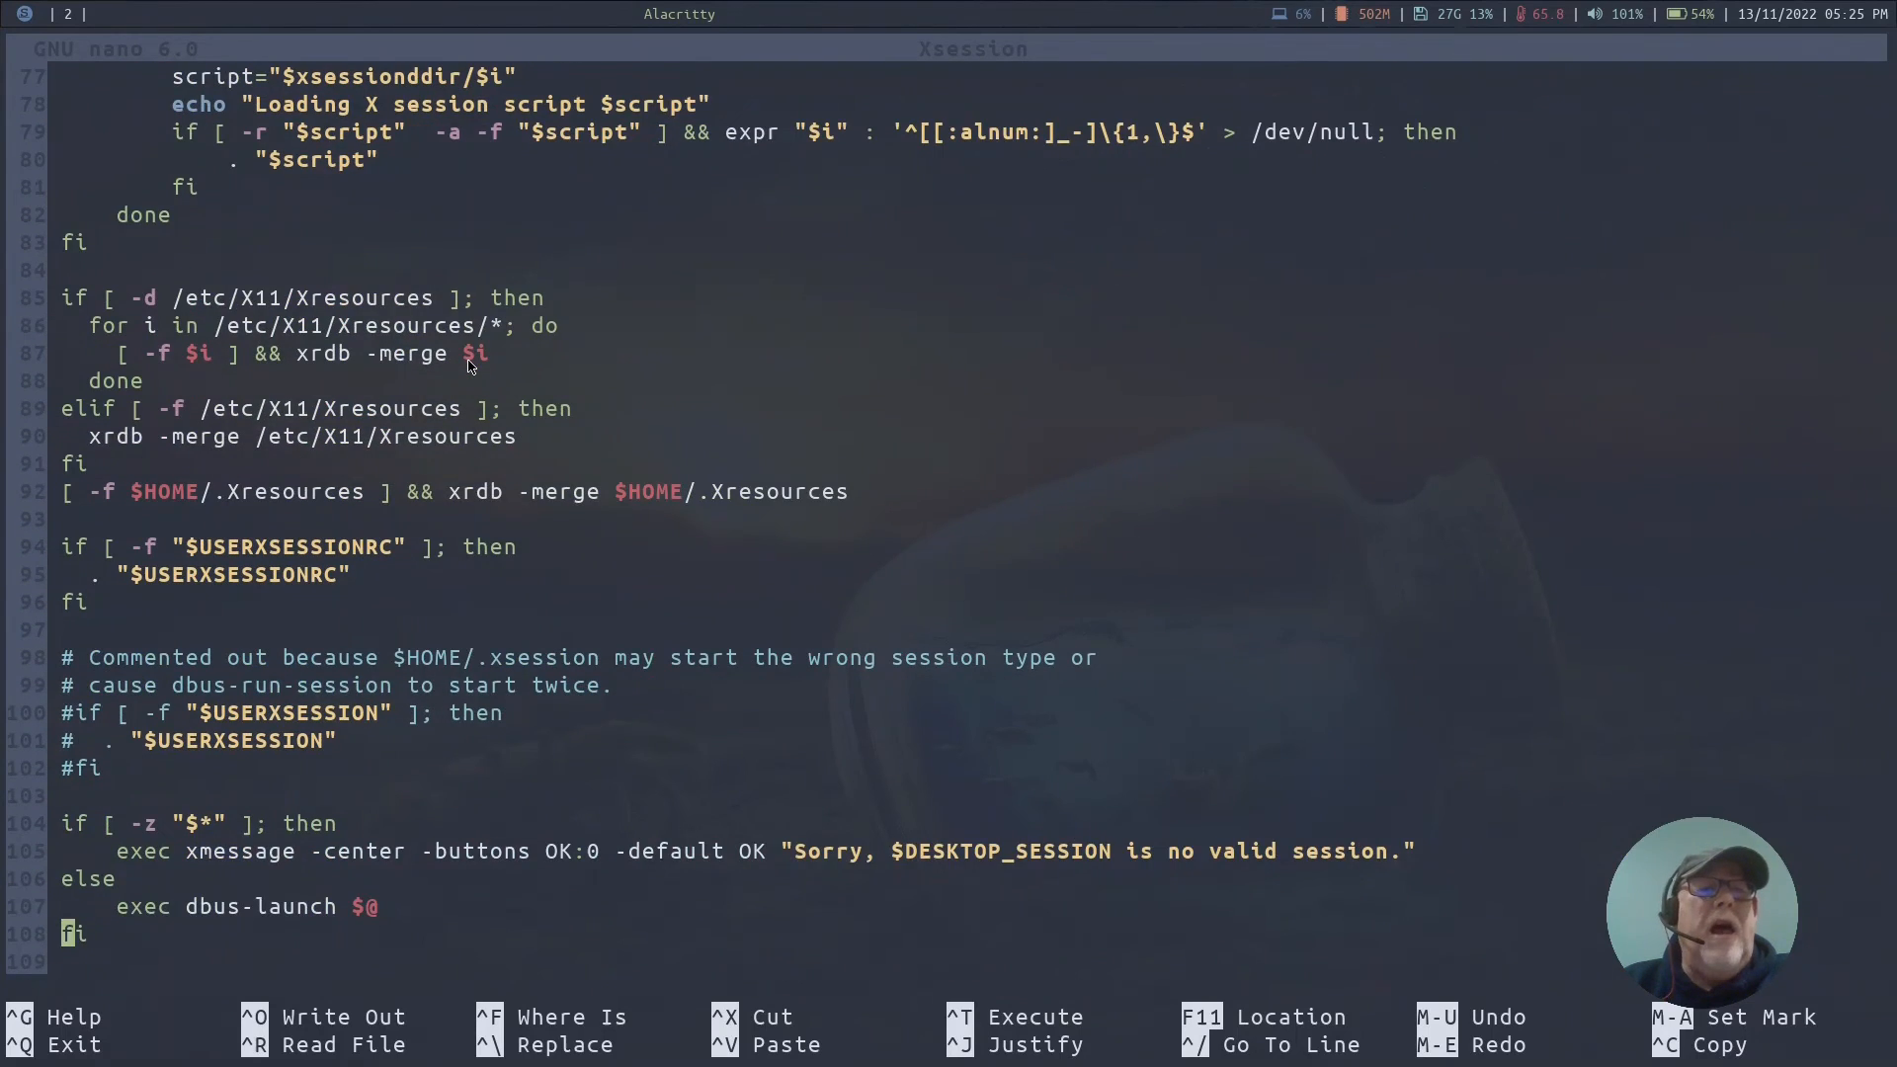